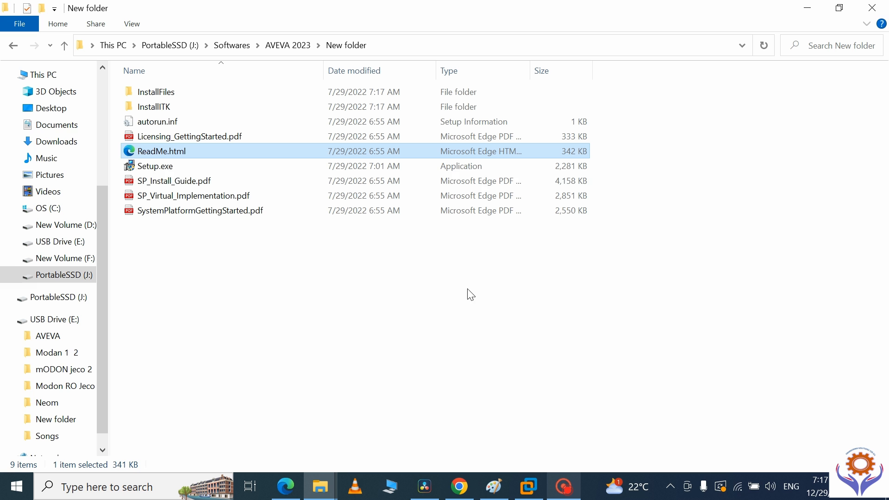
mouse_move(346, 445)
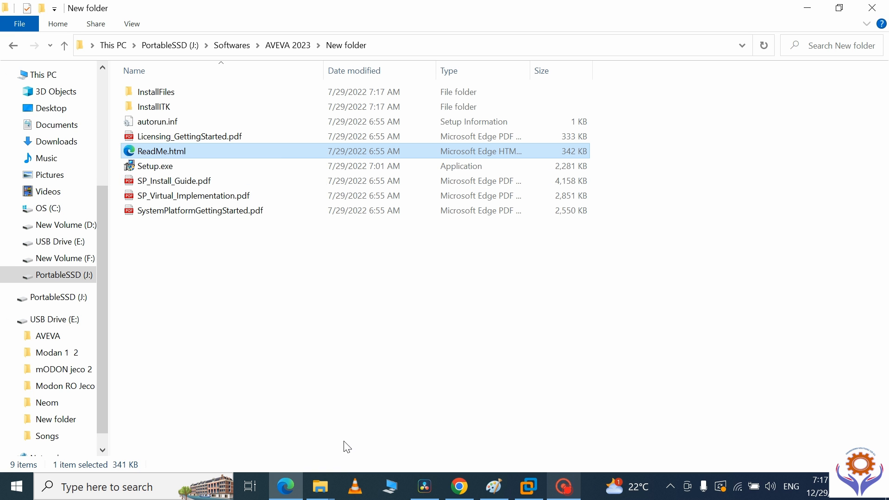
Open ReadMe.html in Edge and scroll down to the supported Windows 10/11 versions table.
double_click(161, 150)
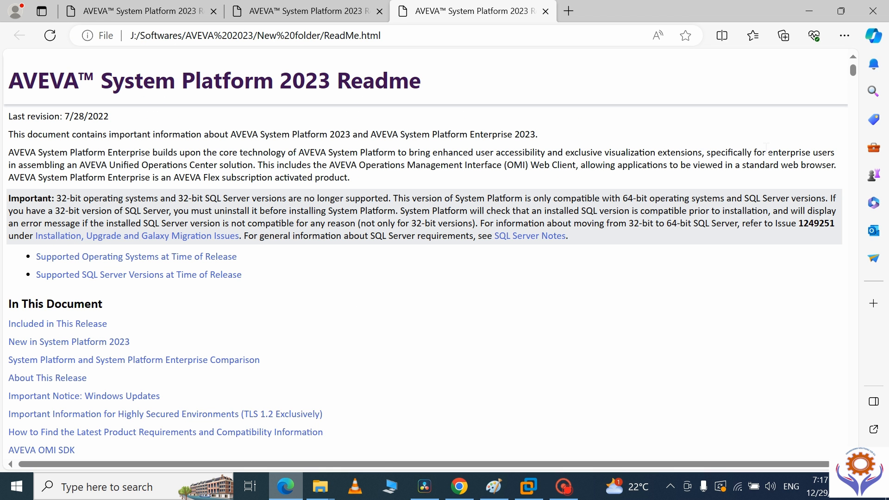
mouse_move(180, 266)
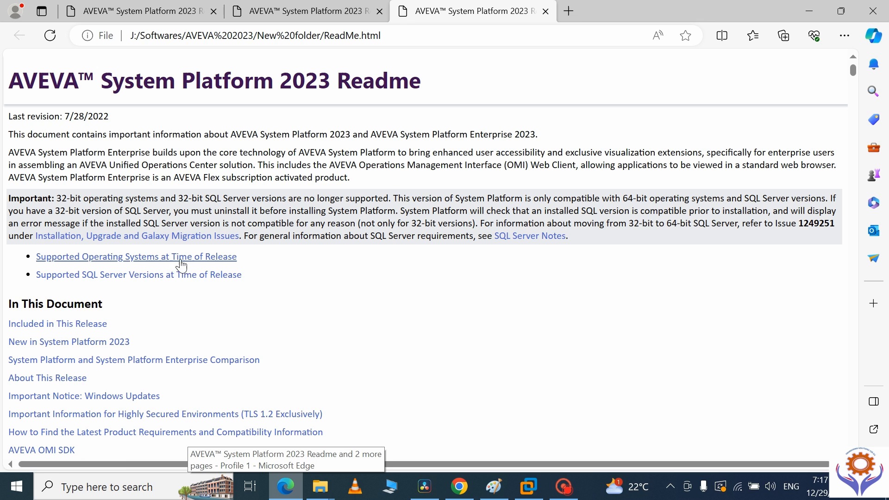
mouse_move(136, 257)
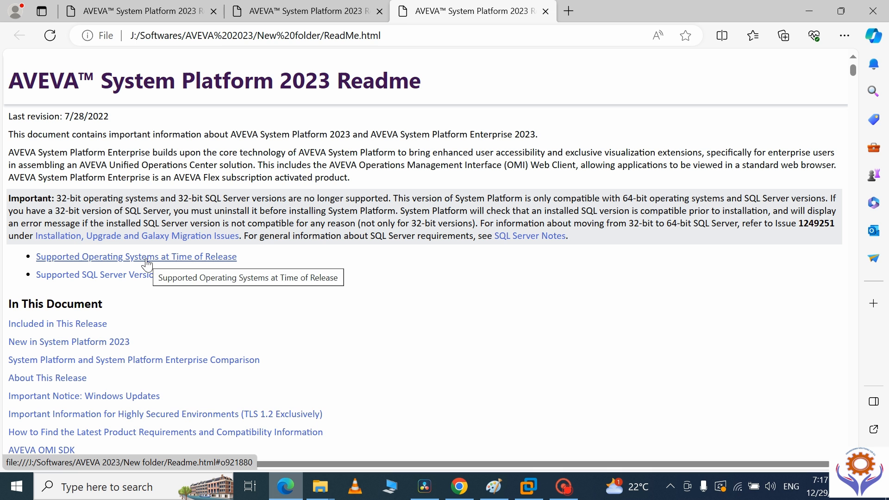
mouse_move(822, 140)
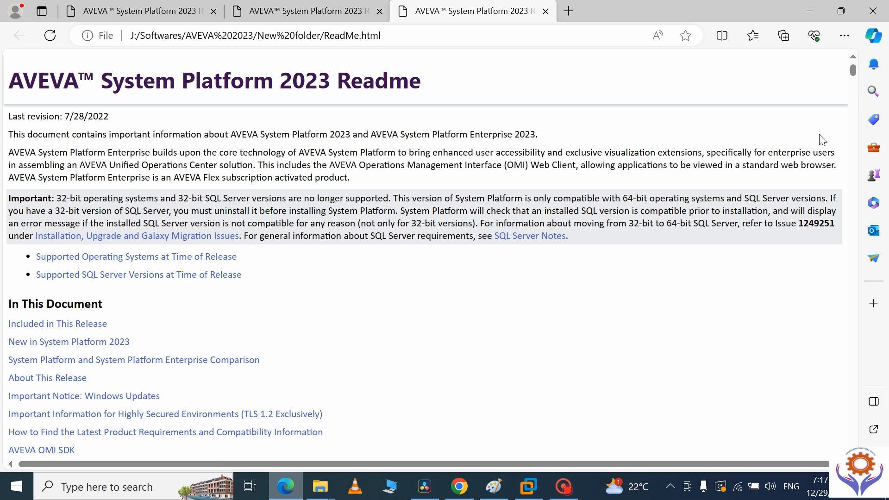
scroll(down, 3)
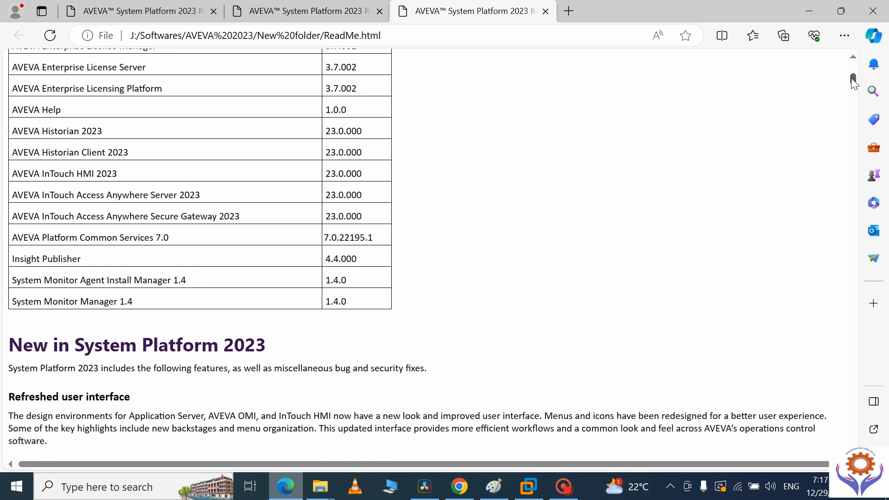
scroll(up, 3)
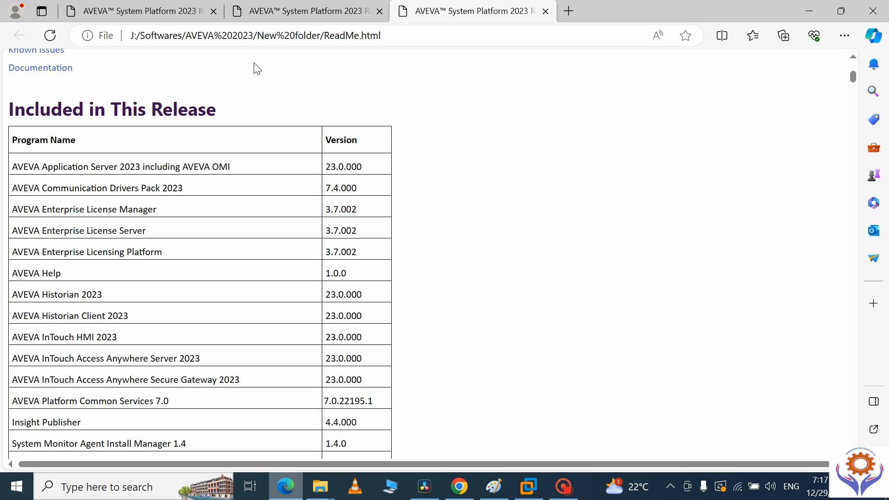
scroll(down, 3)
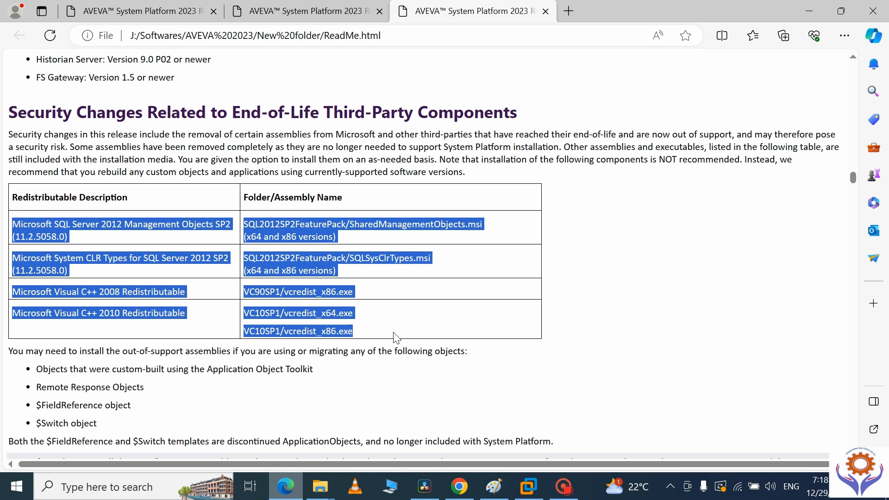
mouse_move(495, 334)
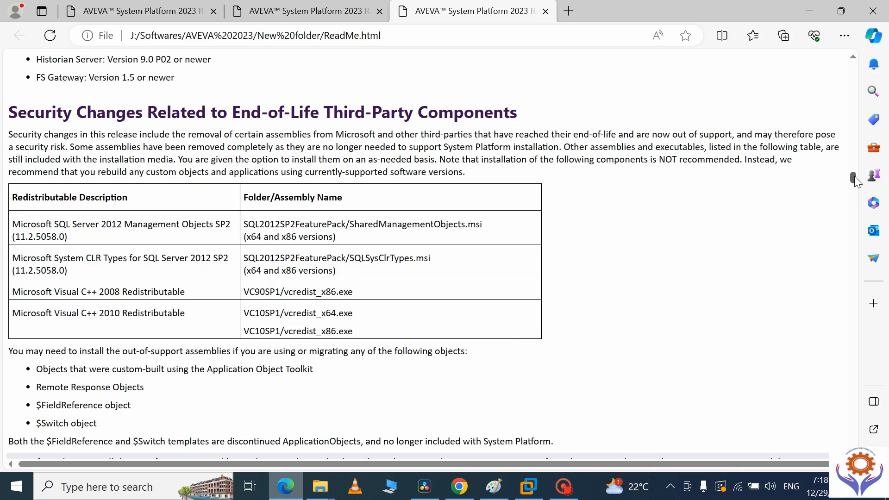
scroll(down, 3)
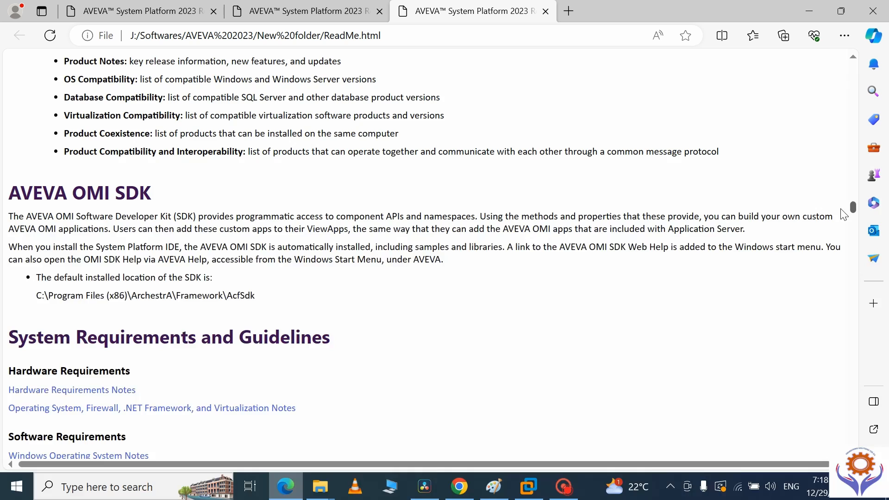
scroll(down, 3)
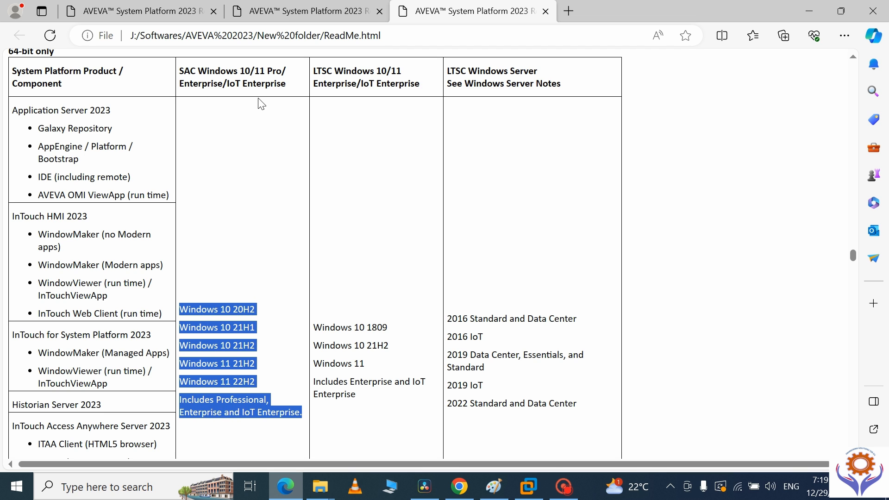
mouse_move(79, 329)
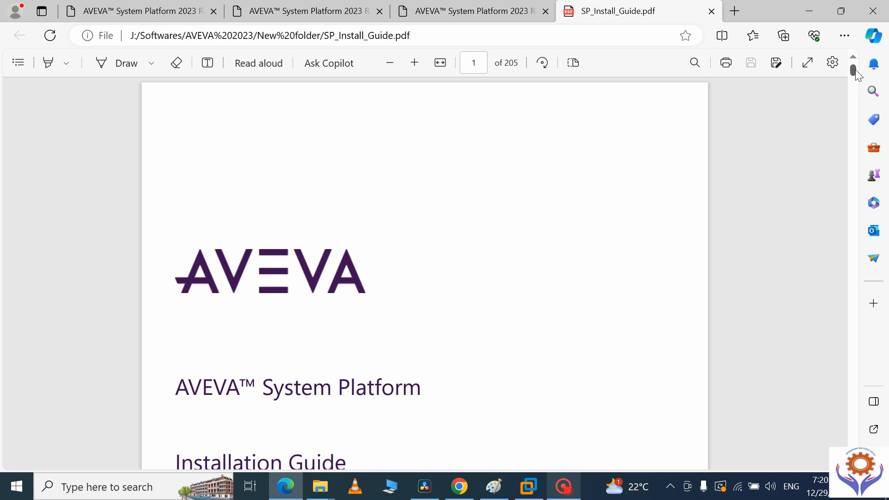
Scroll through the SP_Install_Guide PDF in Edge.
scroll(down, 3)
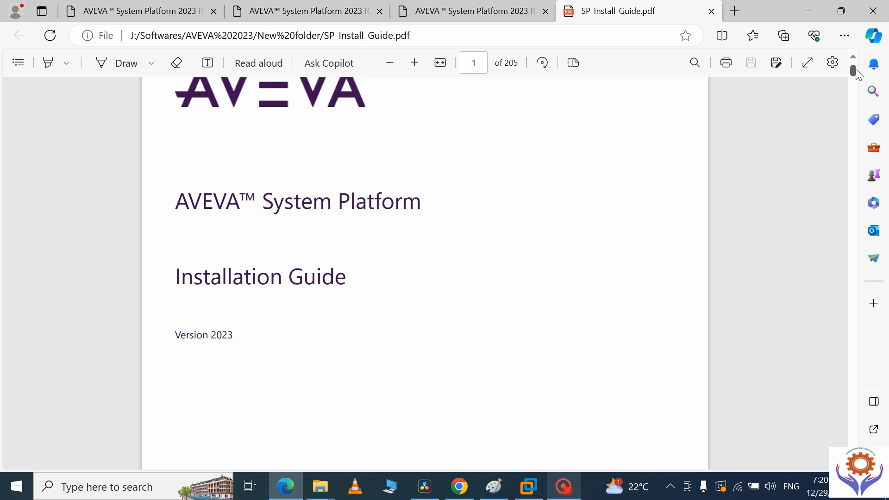
scroll(down, 3)
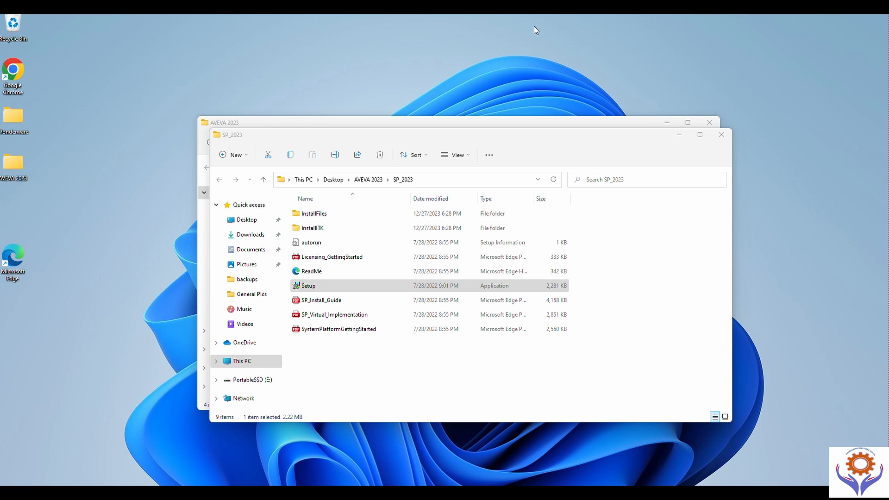
mouse_move(408, 12)
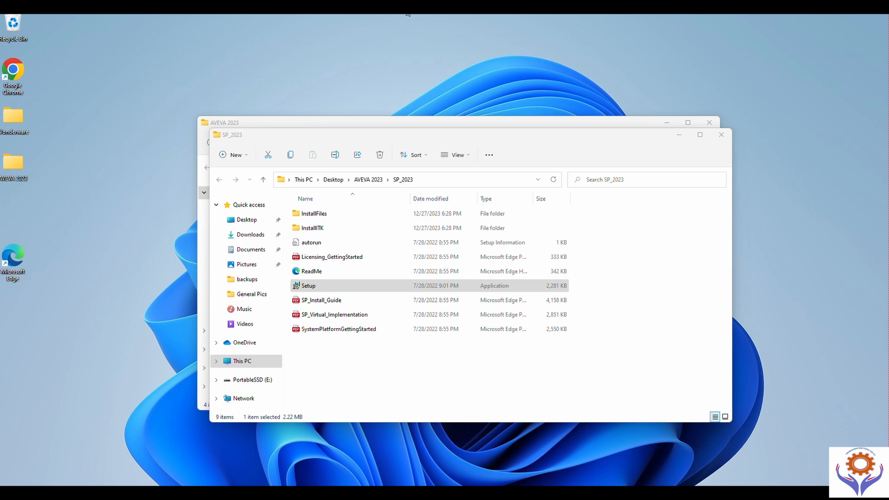
mouse_move(321, 300)
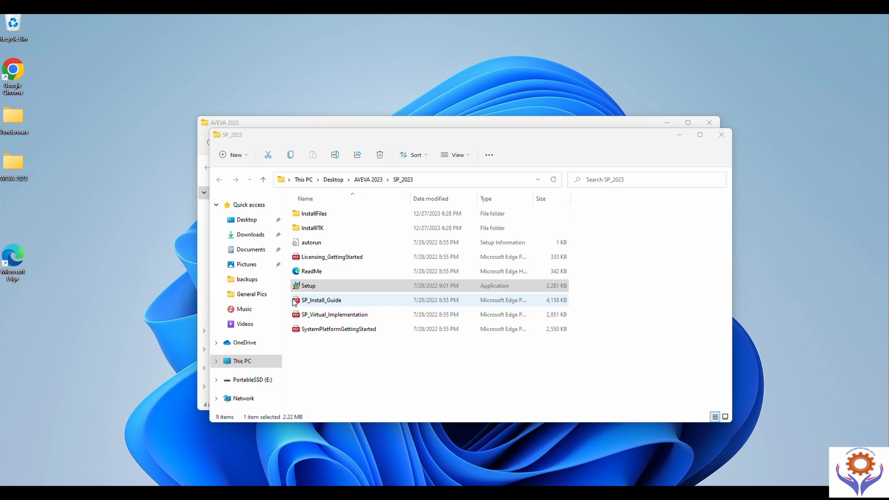
mouse_move(400, 321)
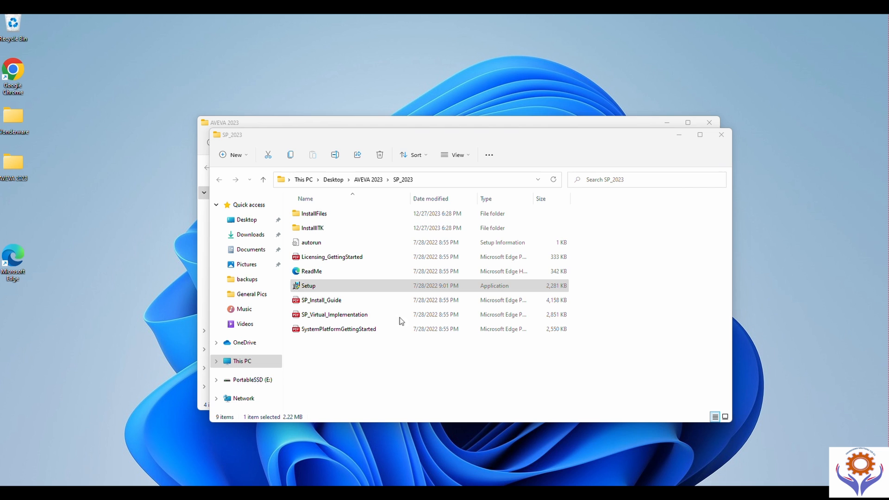
Launch Setup, pass the Windows 11 compatibility notice and choose role-based installation to reach the computer roles list.
double_click(309, 285)
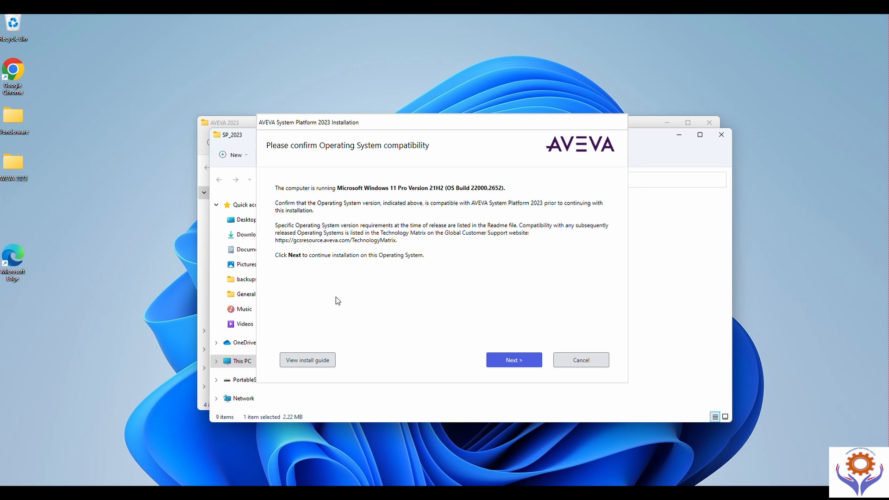
mouse_move(439, 230)
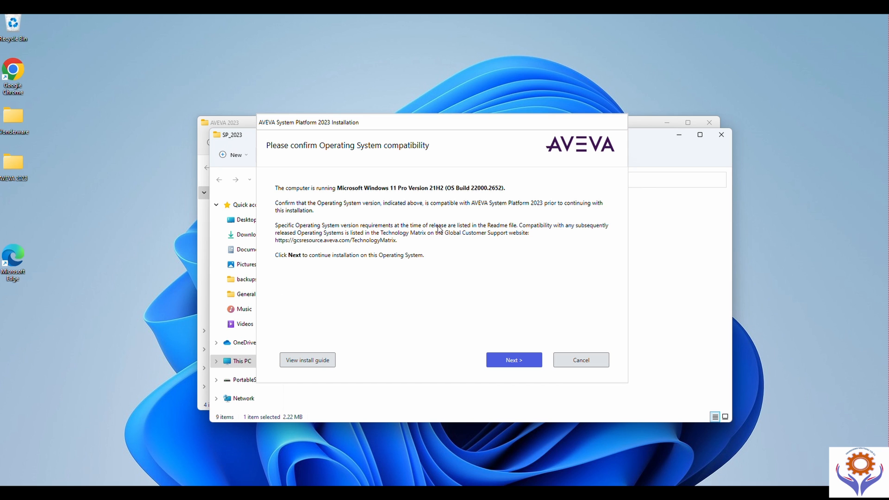
mouse_move(483, 310)
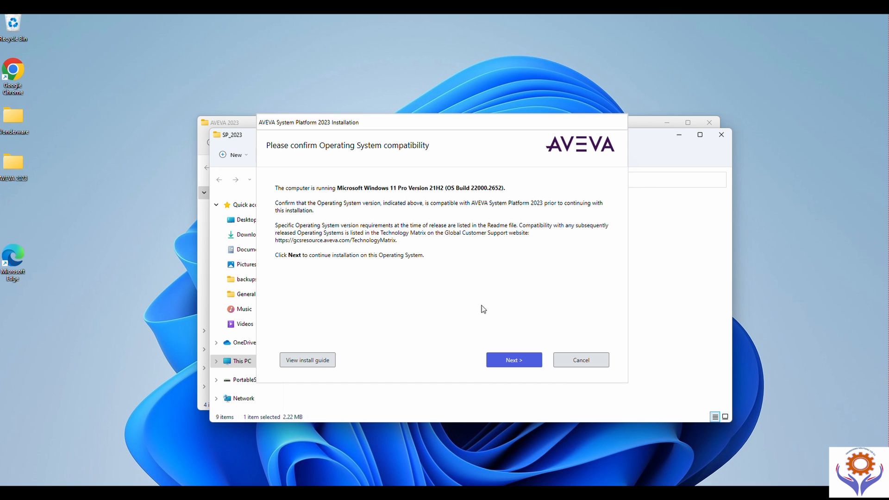
mouse_move(513, 359)
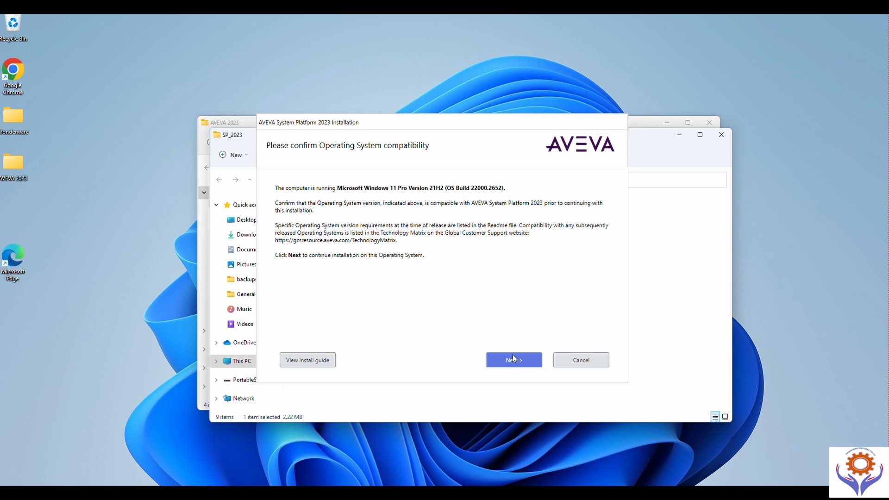
click(514, 361)
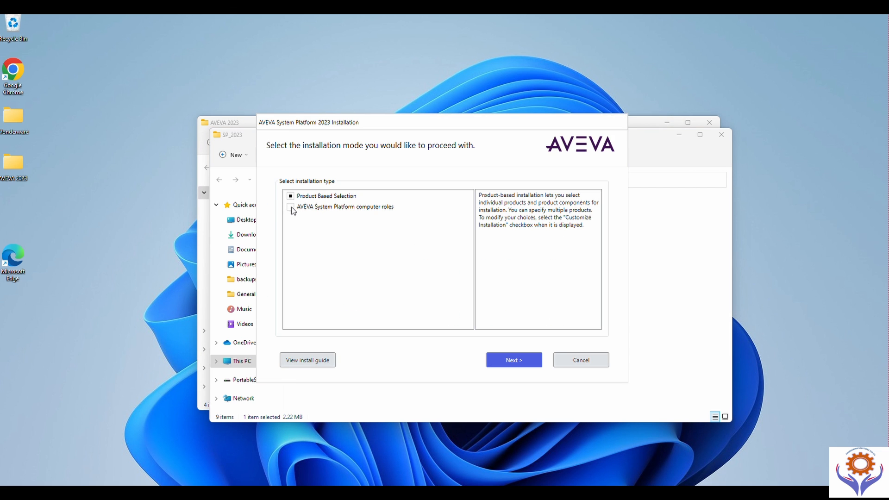
click(513, 360)
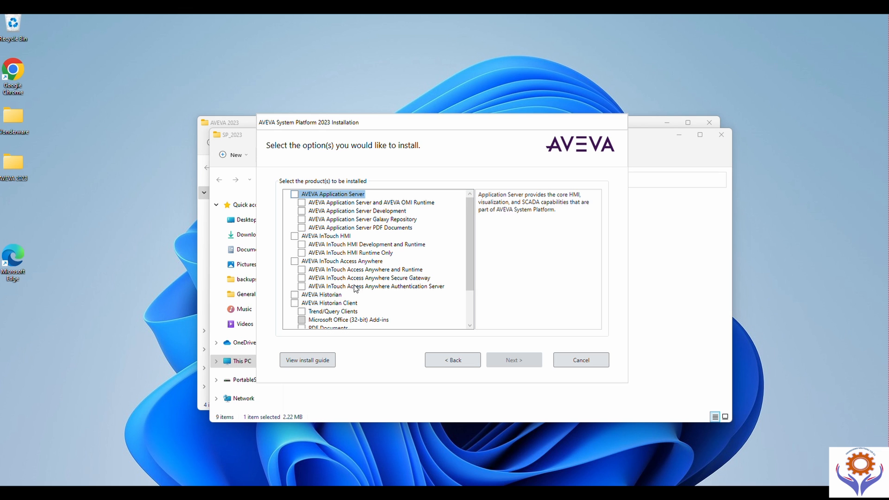
click(452, 360)
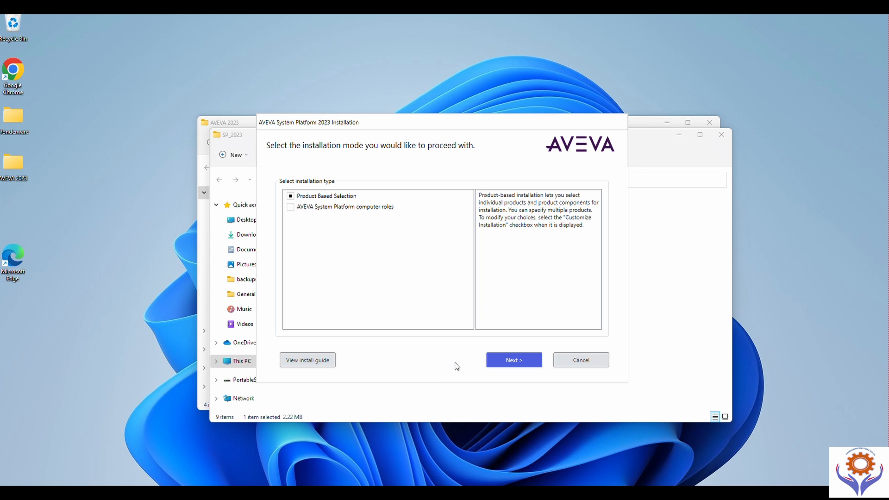
click(290, 206)
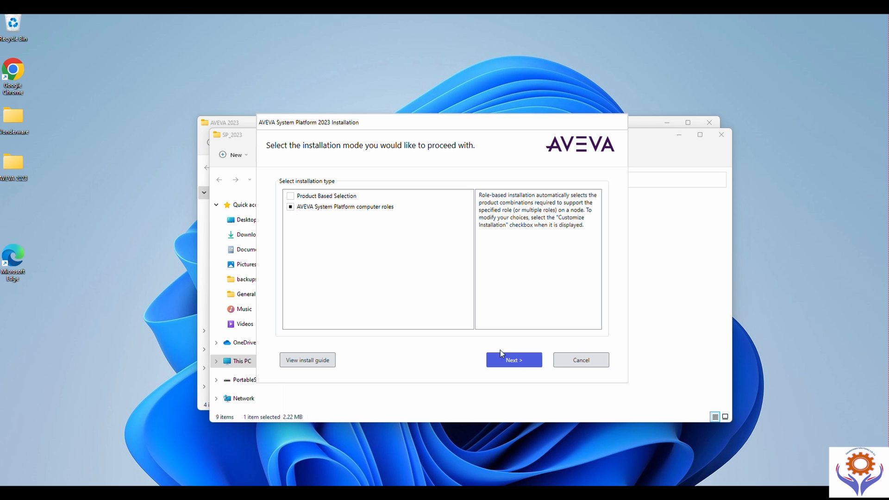
click(513, 359)
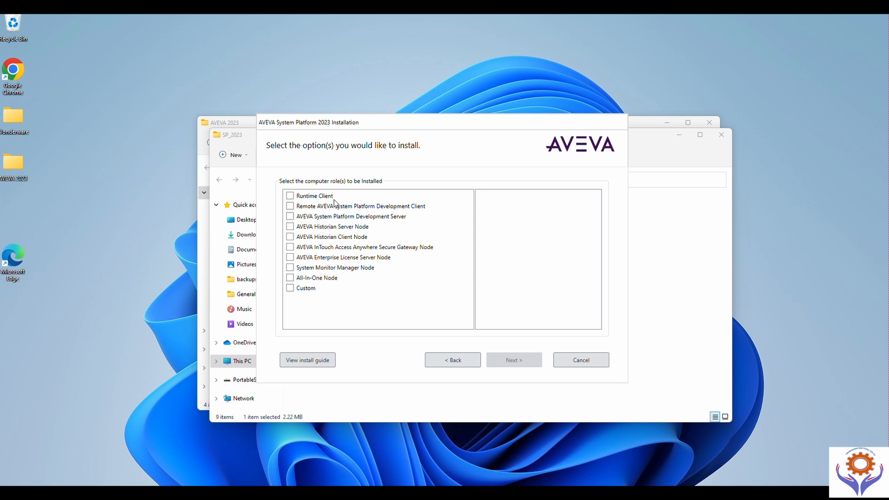
mouse_move(295, 259)
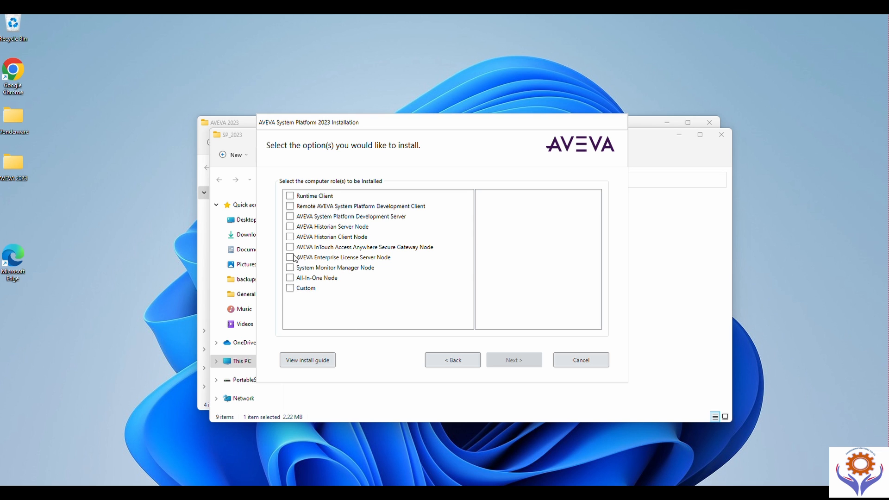
mouse_move(297, 204)
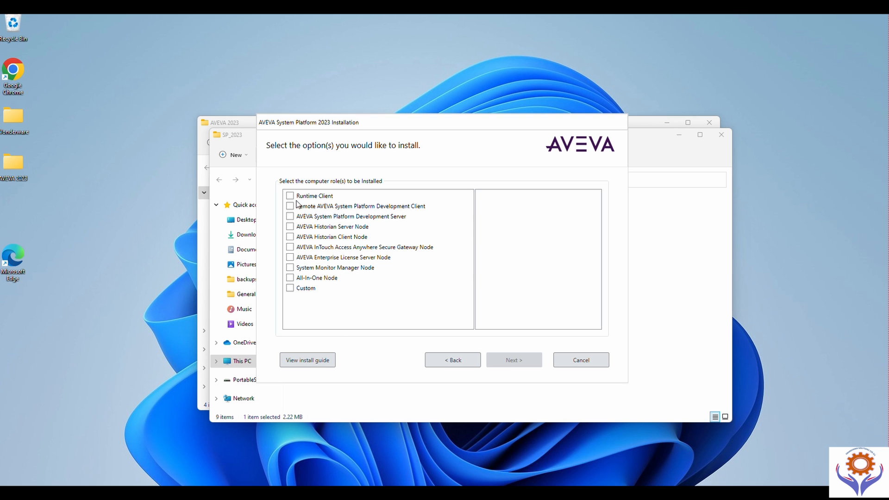
Go back to product selection and include InTouch HMI, Communication Drivers Pack and Enterprise Licensing Platform.
click(452, 359)
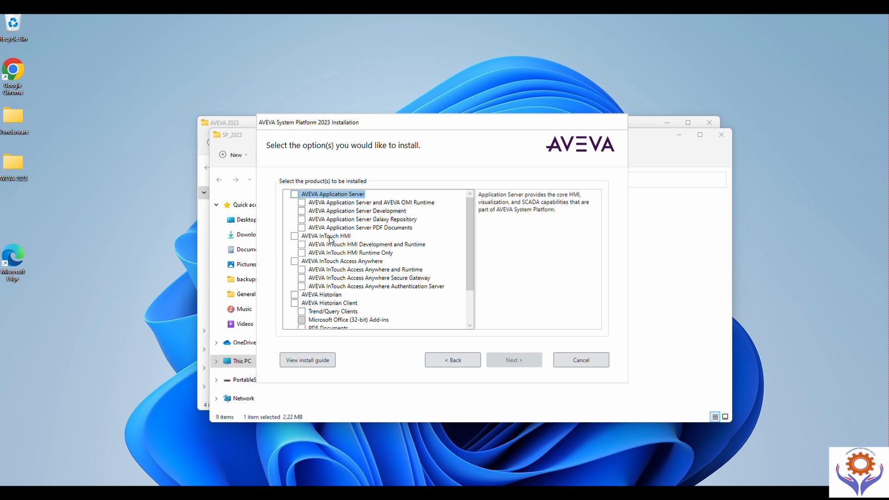
mouse_move(291, 243)
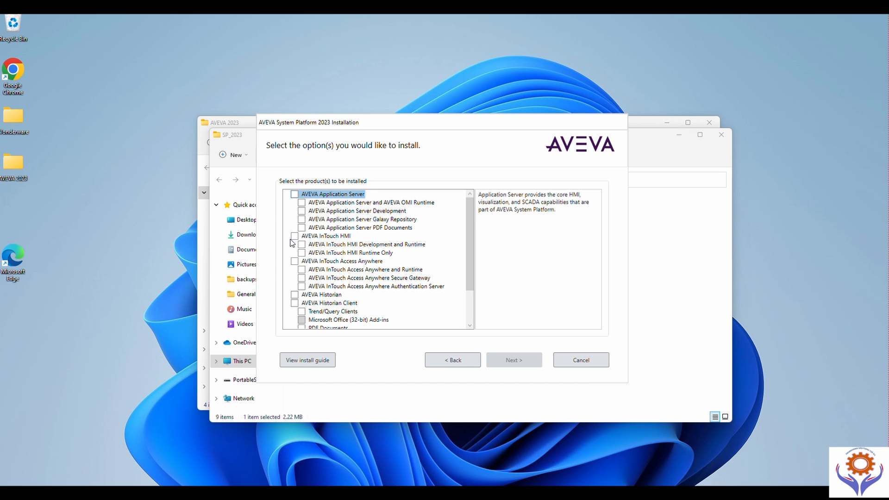
click(295, 236)
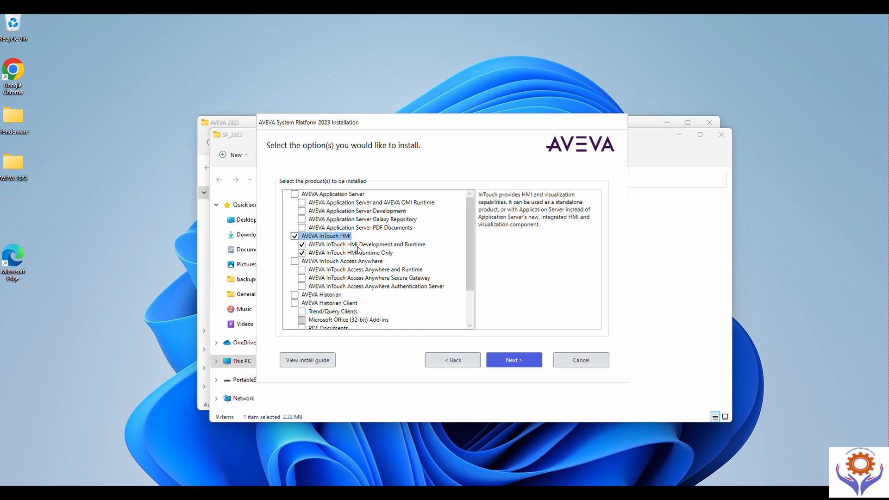
scroll(down, 3)
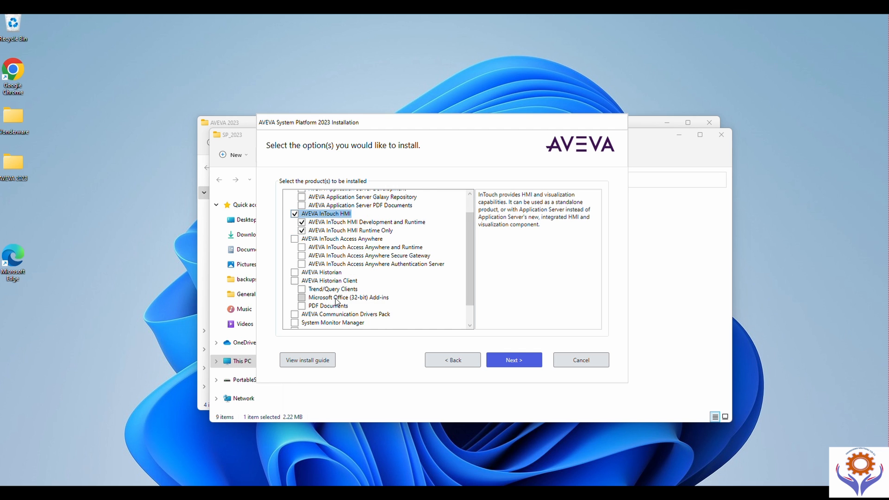
scroll(down, 3)
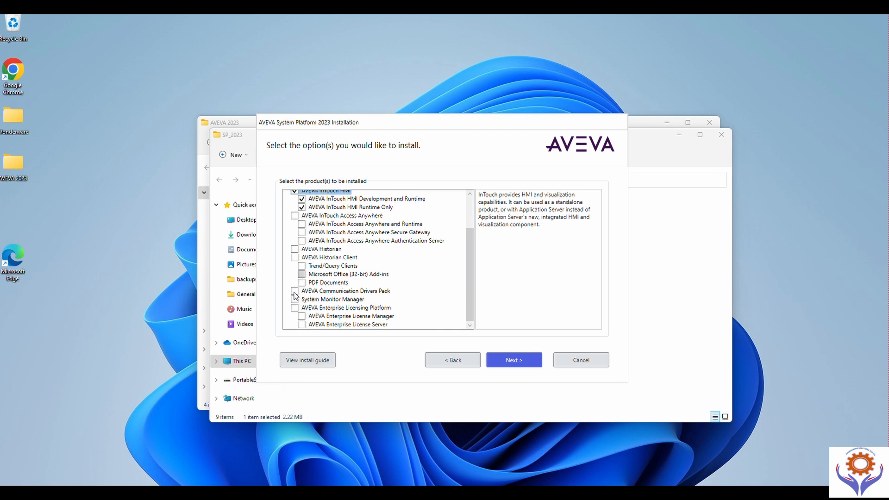
click(295, 290)
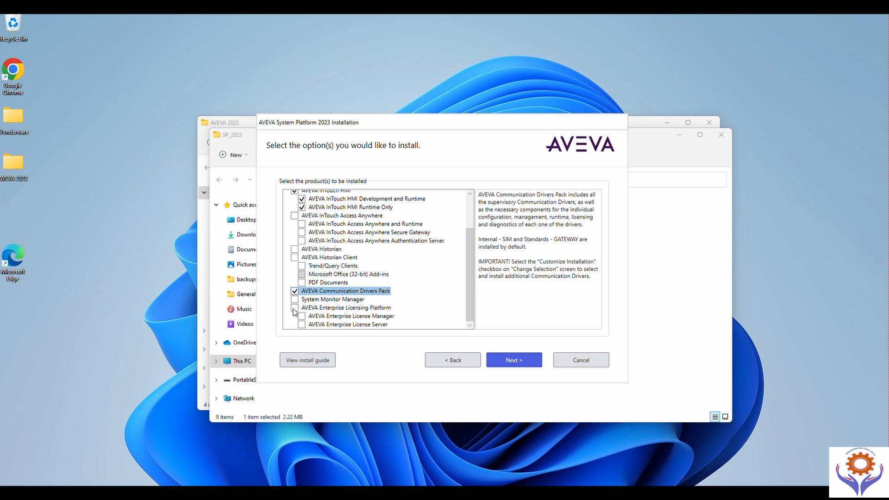
click(294, 308)
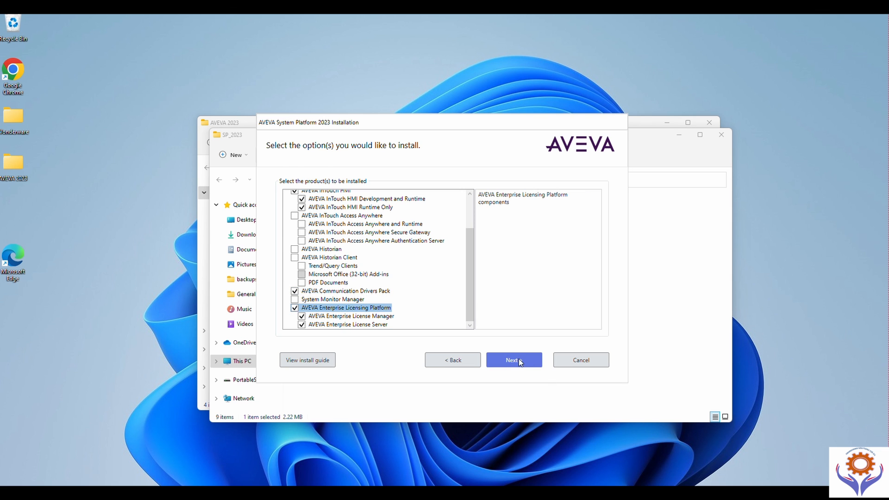
click(513, 360)
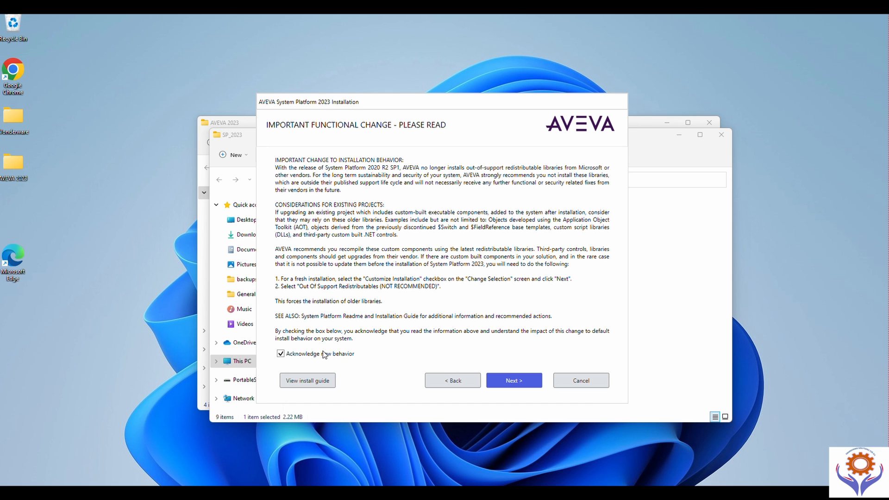
Acknowledge the functional change notice, review the install summary and keep English to reach the EULA.
click(514, 379)
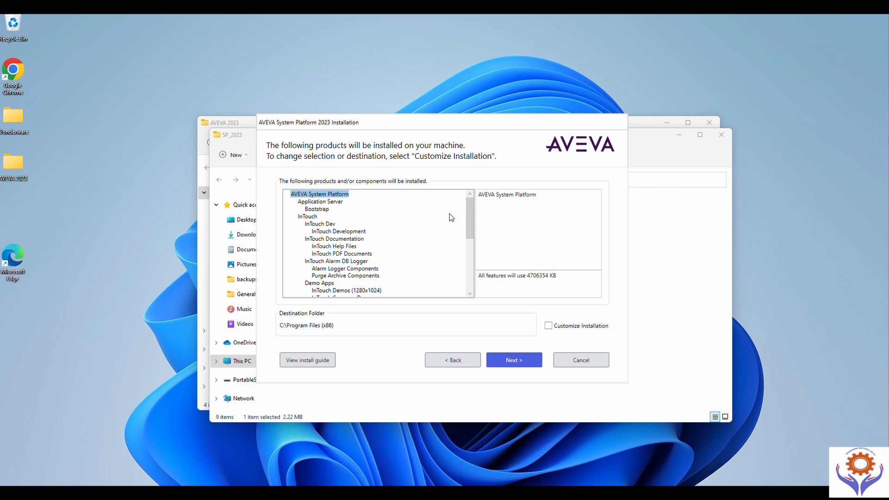
scroll(down, 3)
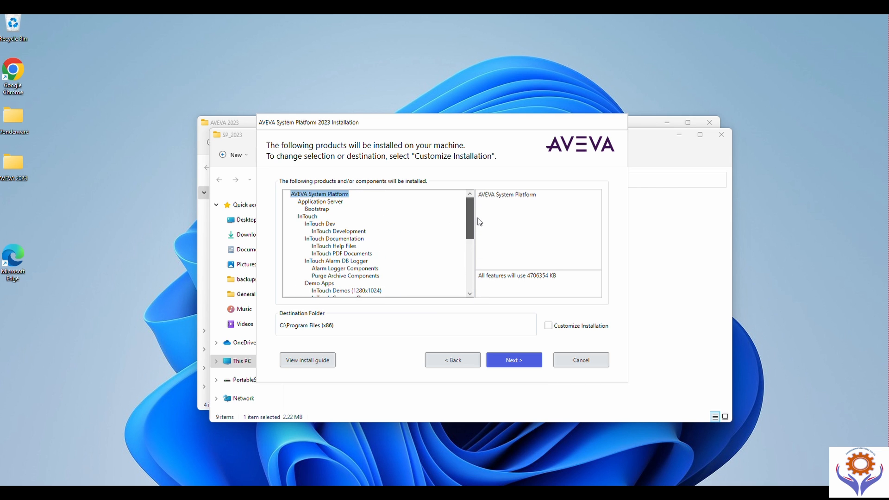
scroll(down, 3)
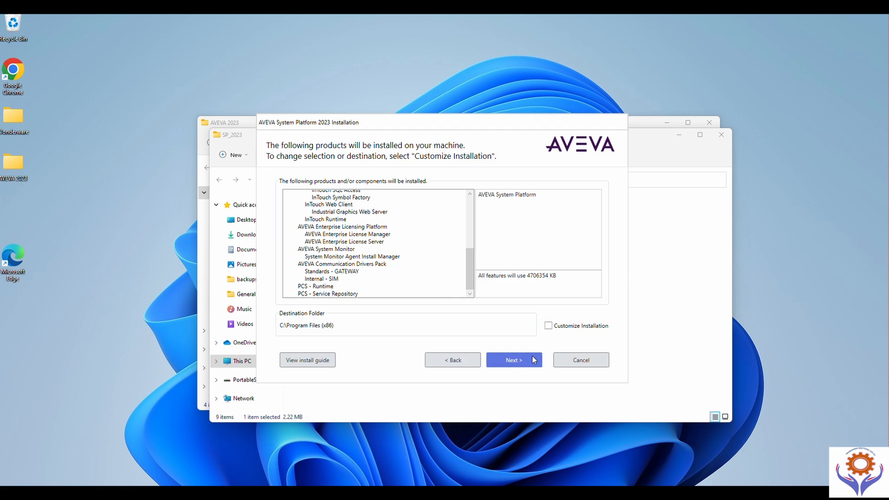
click(513, 360)
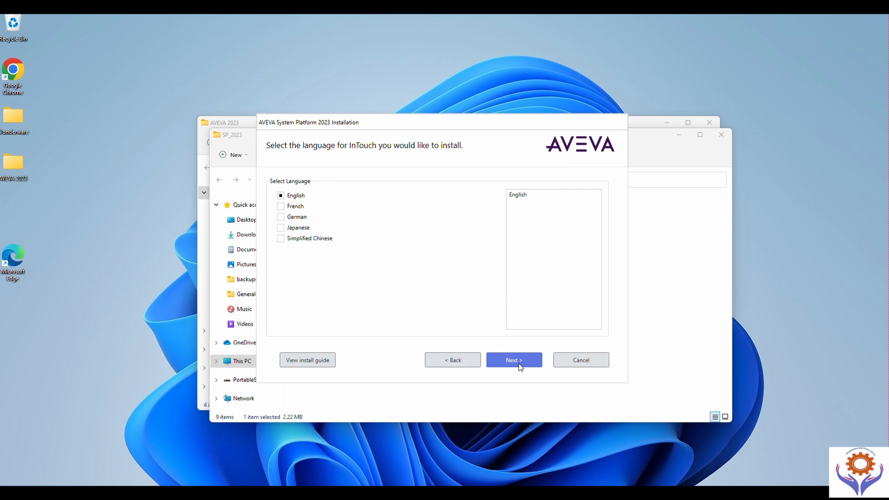
click(513, 360)
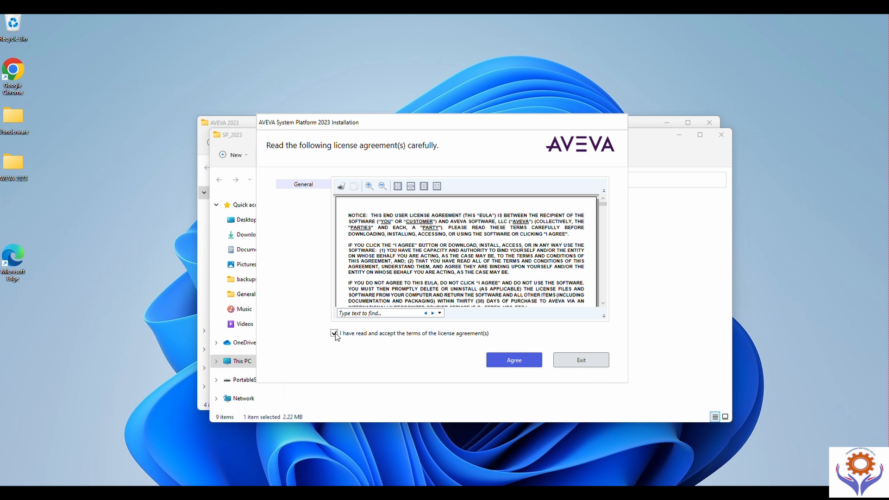
Accept the license and enter local account user name sa with its password twice.
click(513, 360)
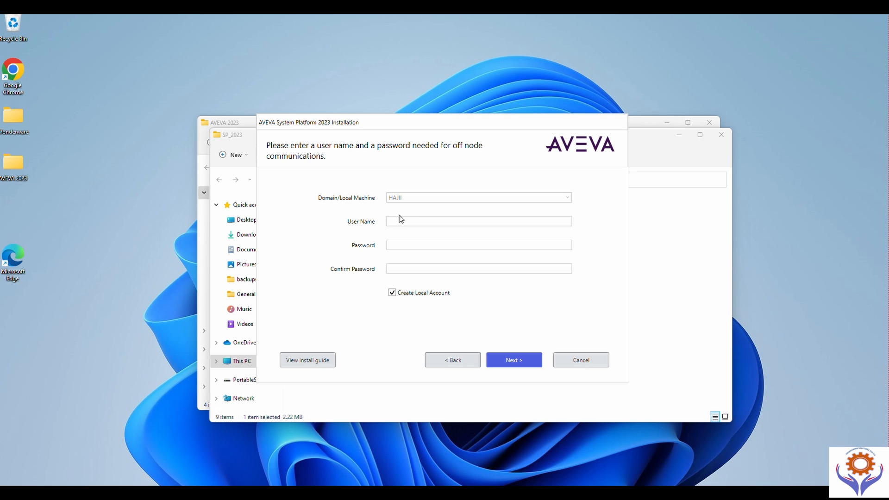
click(478, 221)
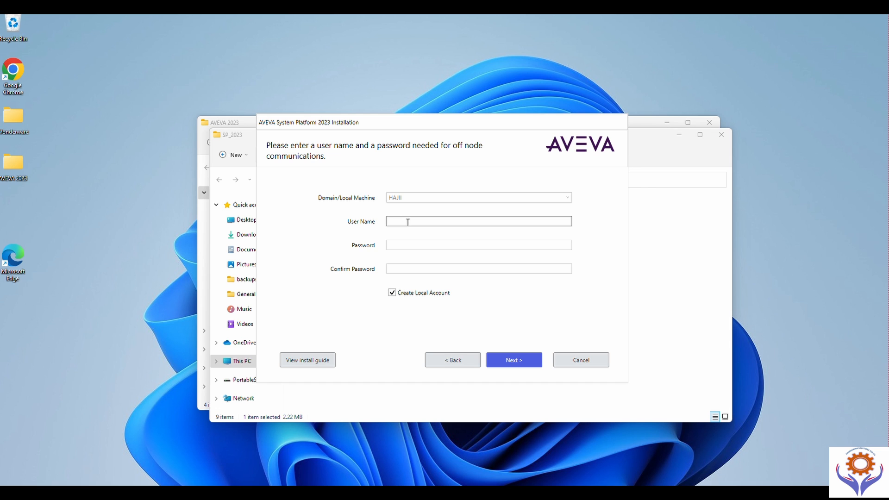
text(sa)
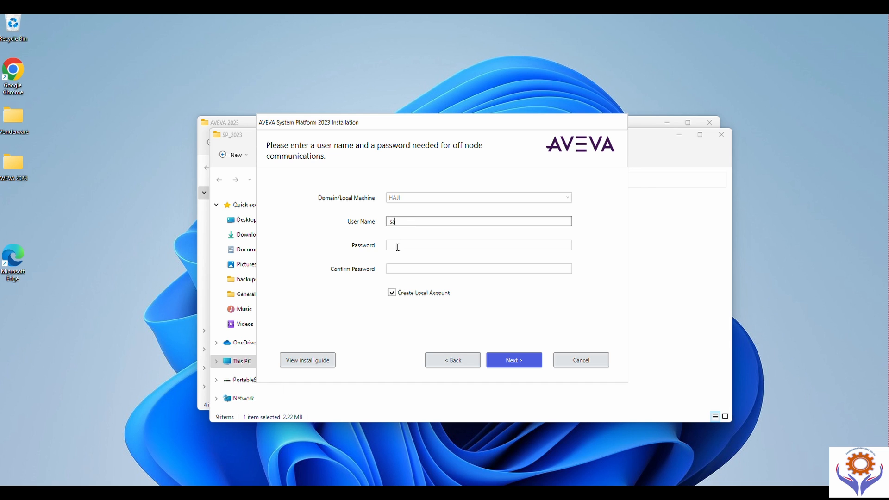
click(478, 244)
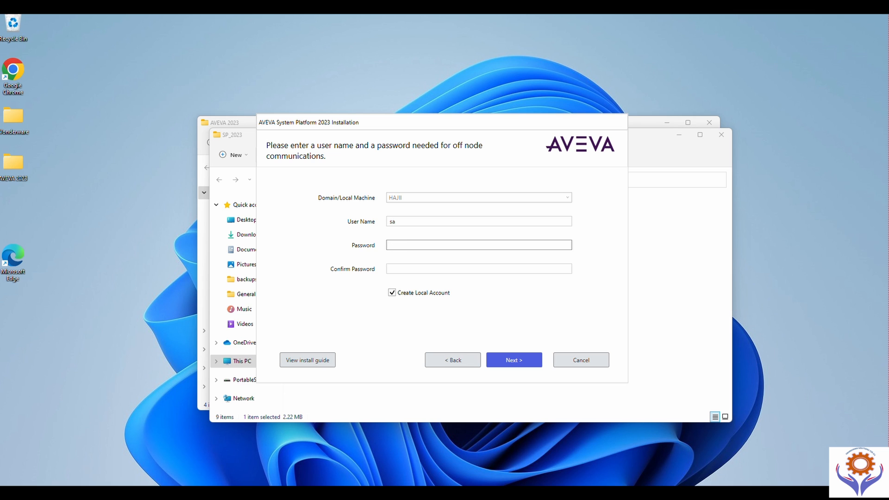
text(****)
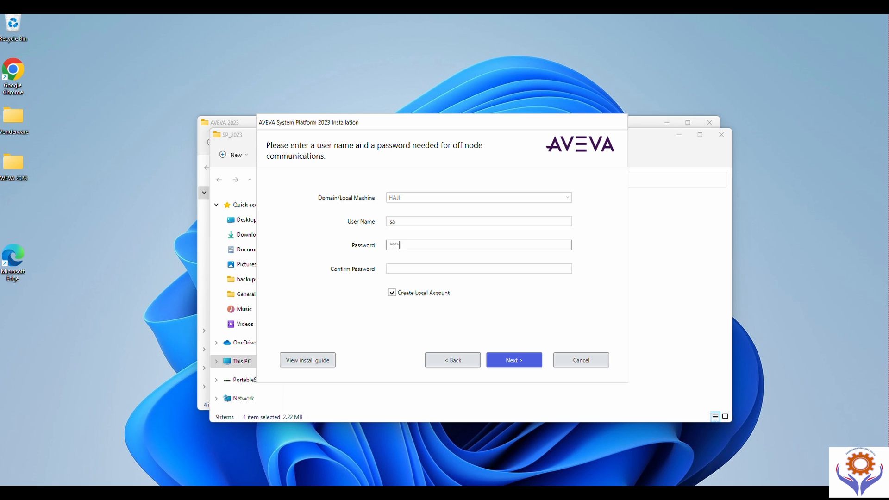
text(*)
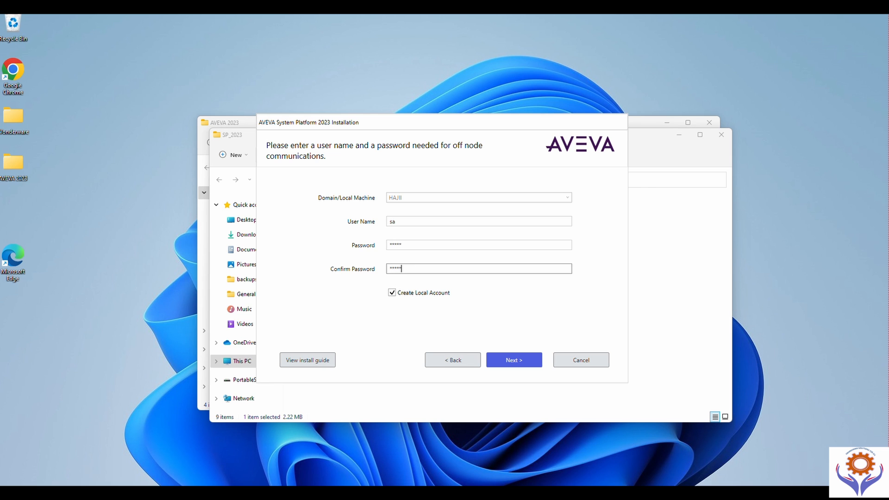
key(backspace)
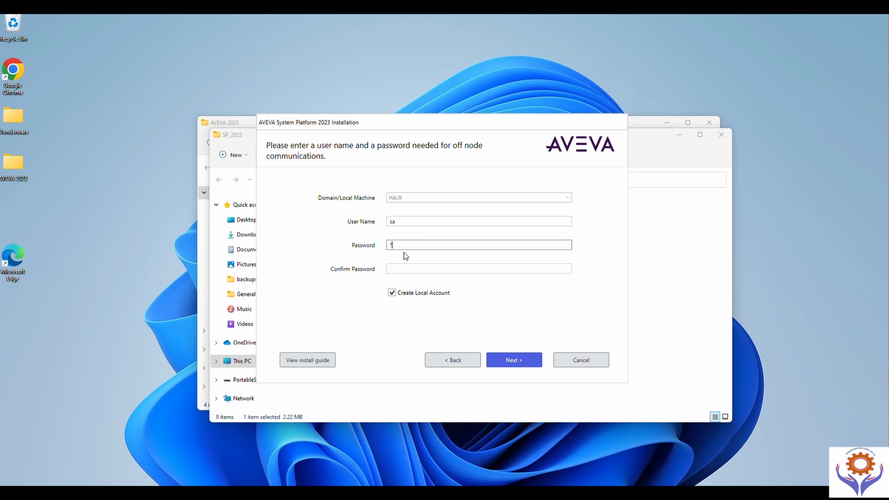
text(***)
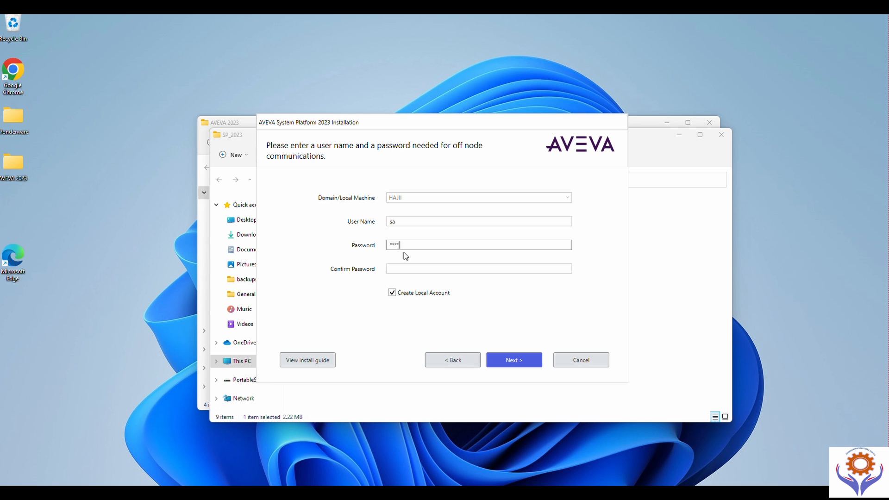
text(*)
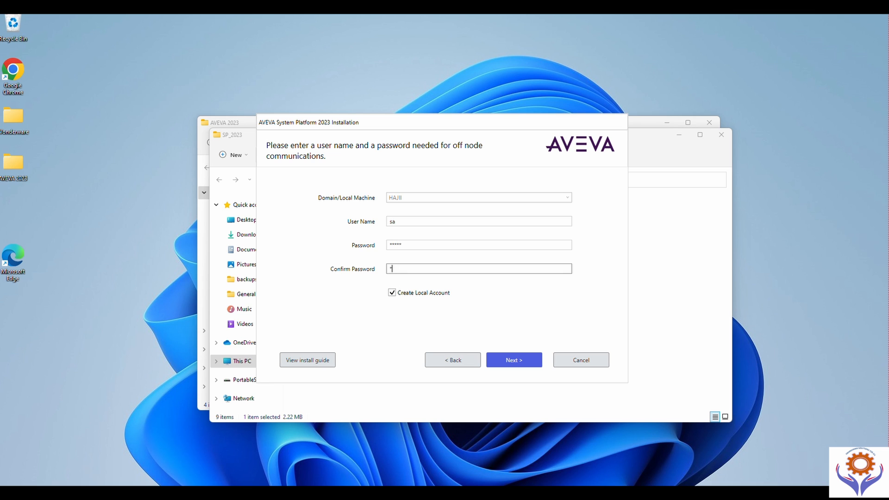
text(****)
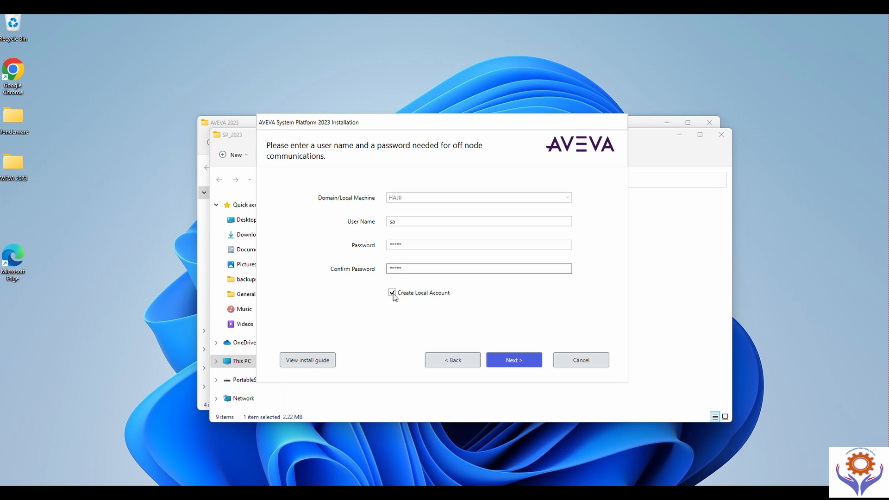
Advance to the Ready to Install page and review the prerequisites and products list.
click(513, 359)
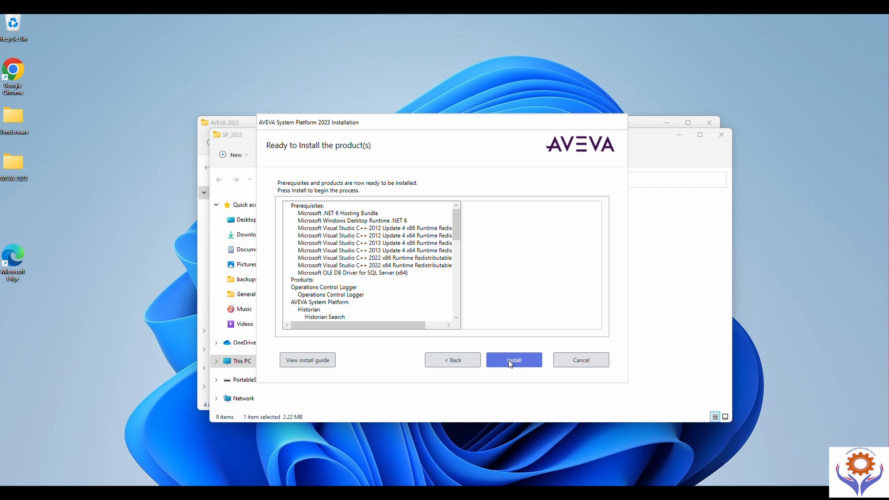
scroll(down, 3)
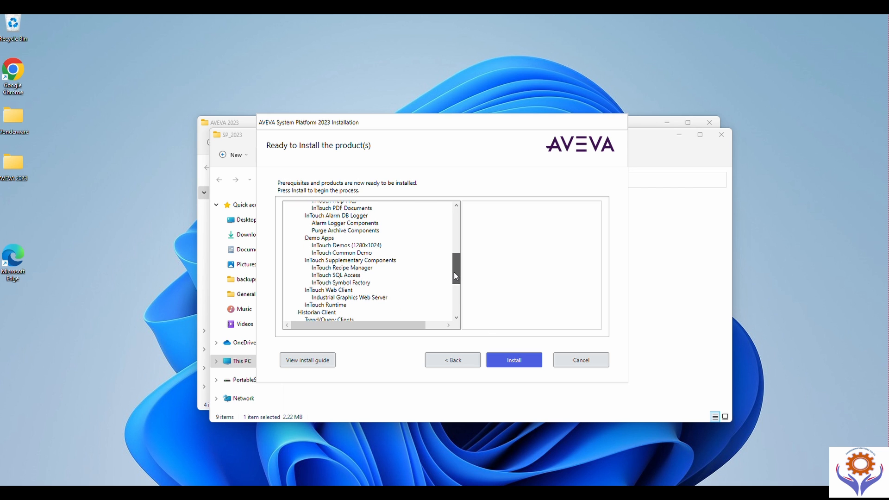
scroll(up, 3)
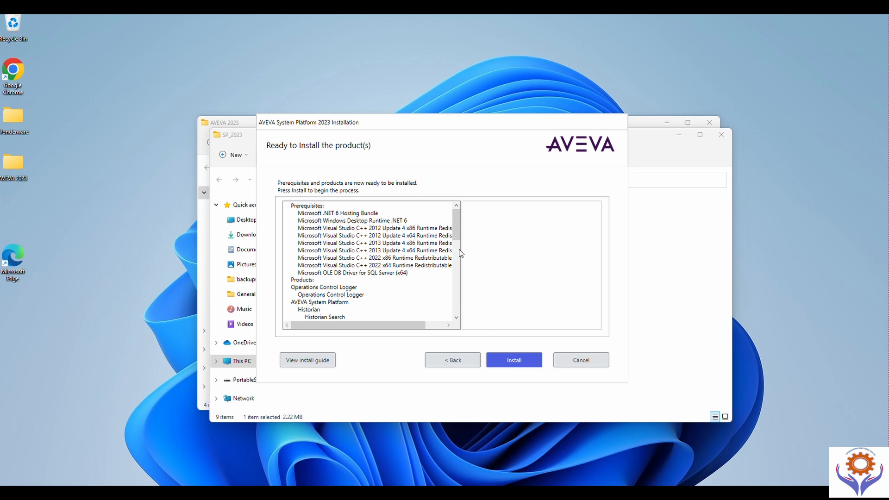
Start the installation and dismiss the 'Service AVEVA Watchdog failed to start' error.
click(513, 360)
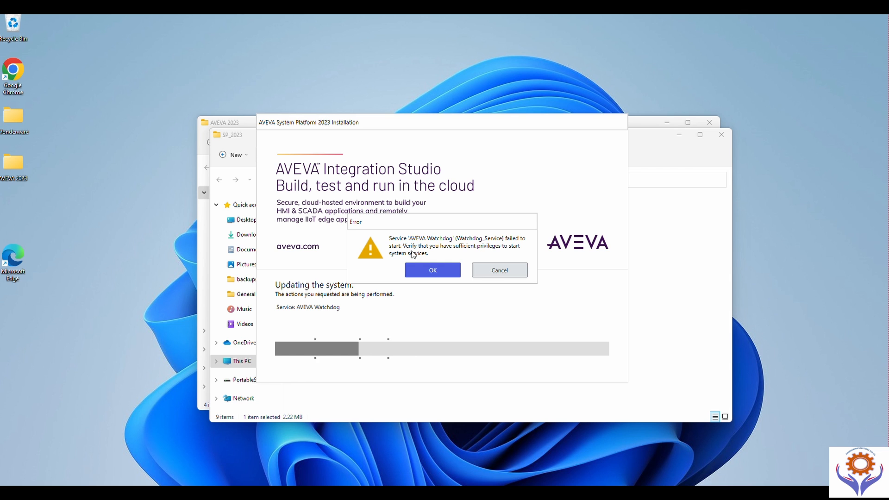
click(433, 269)
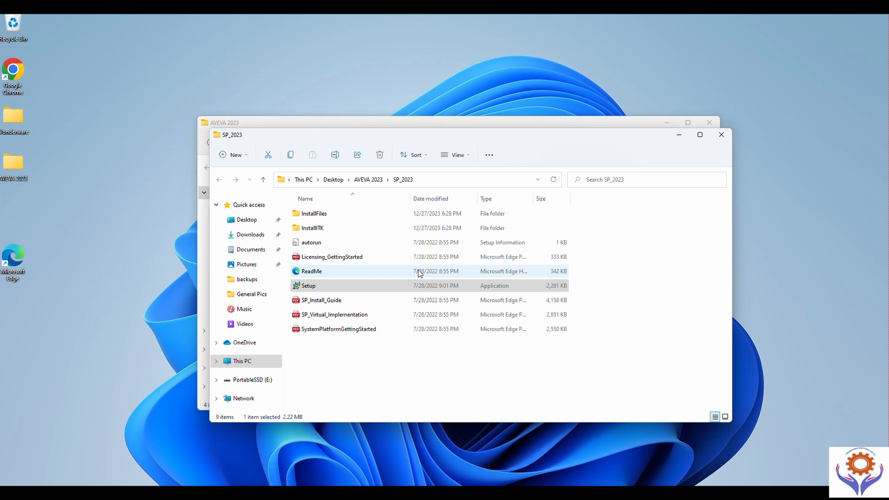
Run the .NET 6.0.5 Windows Server Hosting installer manually and close its 'Setup Failed' (already installed) notice.
double_click(308, 285)
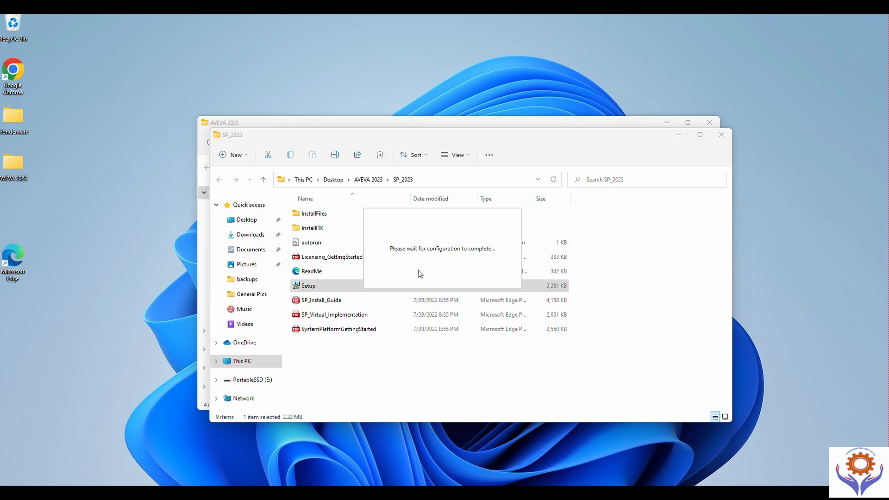
right_click(300, 205)
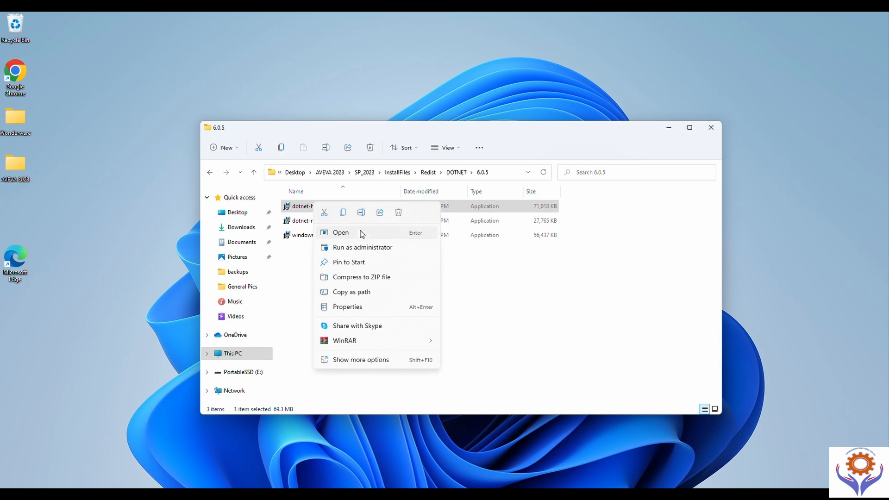
click(341, 231)
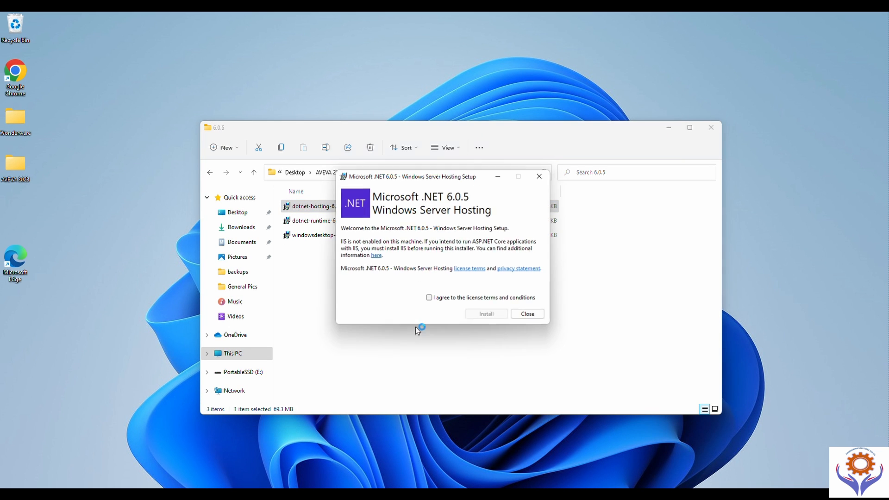
click(485, 314)
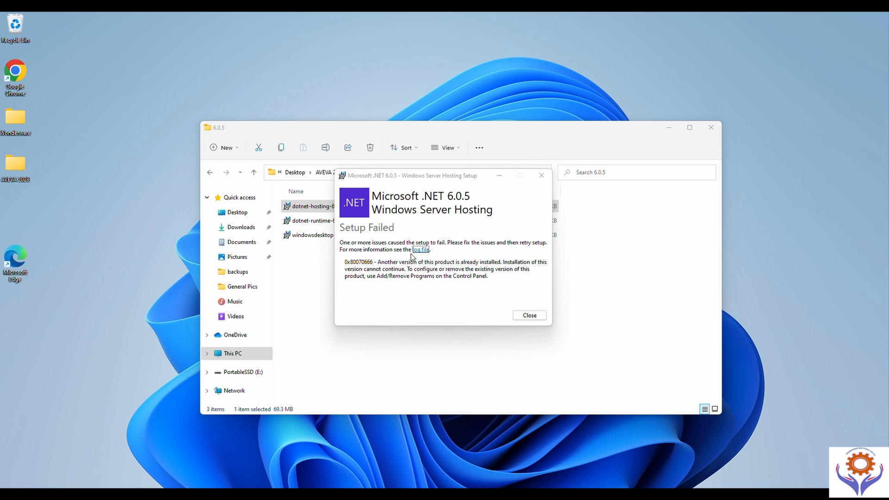
mouse_move(358, 276)
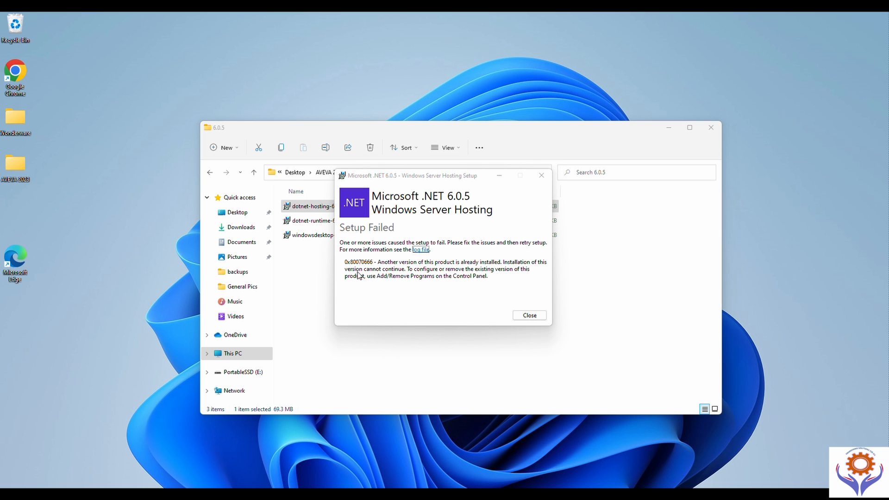
click(529, 315)
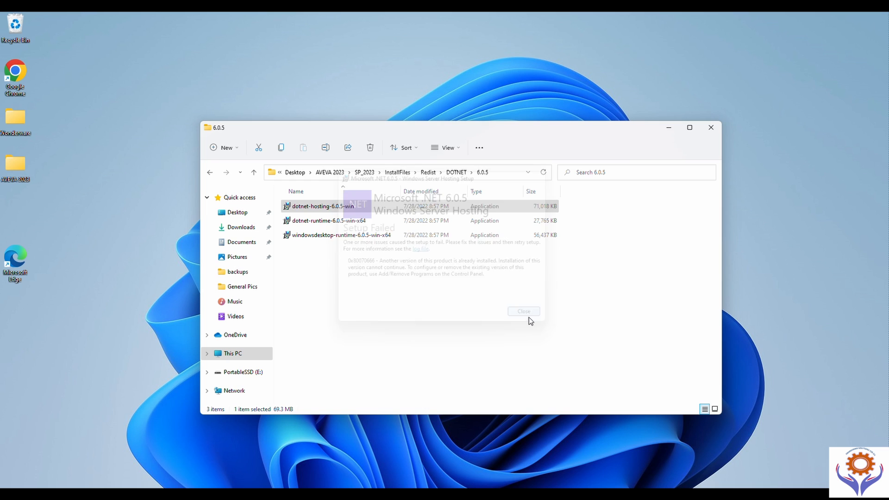
click(522, 311)
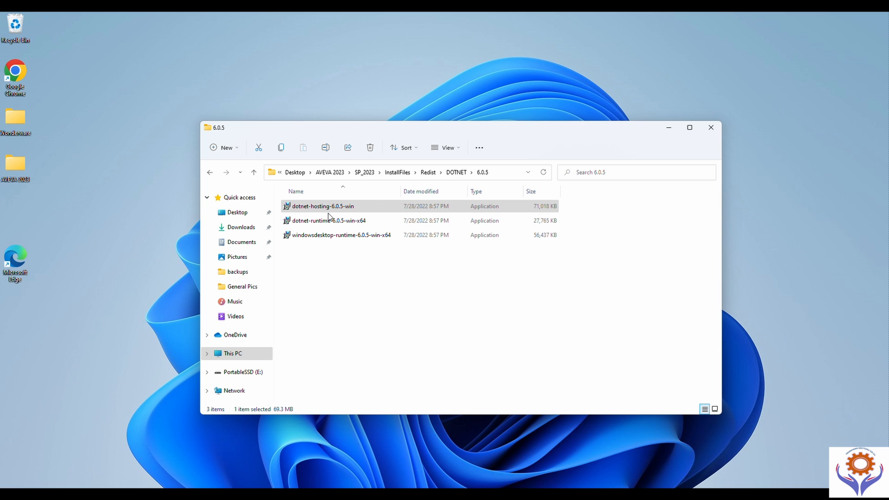
mouse_move(271, 50)
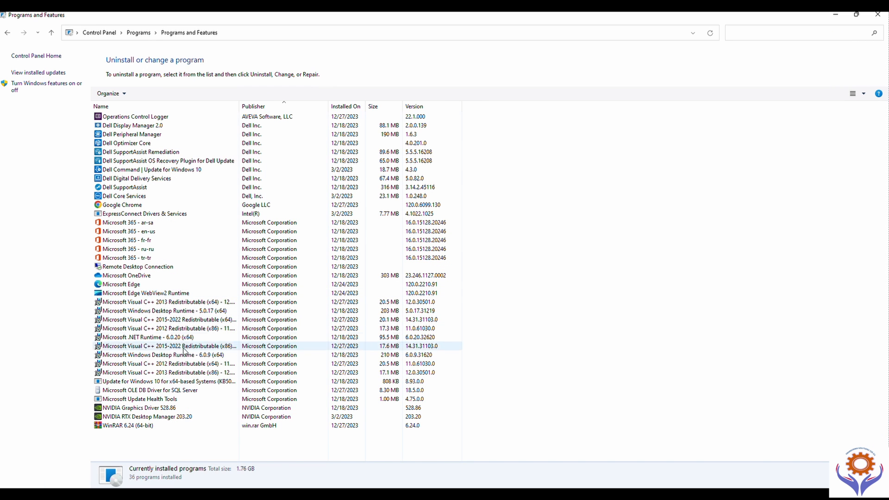
Uninstall Microsoft .NET Runtime 6.0.20 (x64) from Programs and Features, then acknowledge the AVEVA Data Store service error on retry.
click(147, 338)
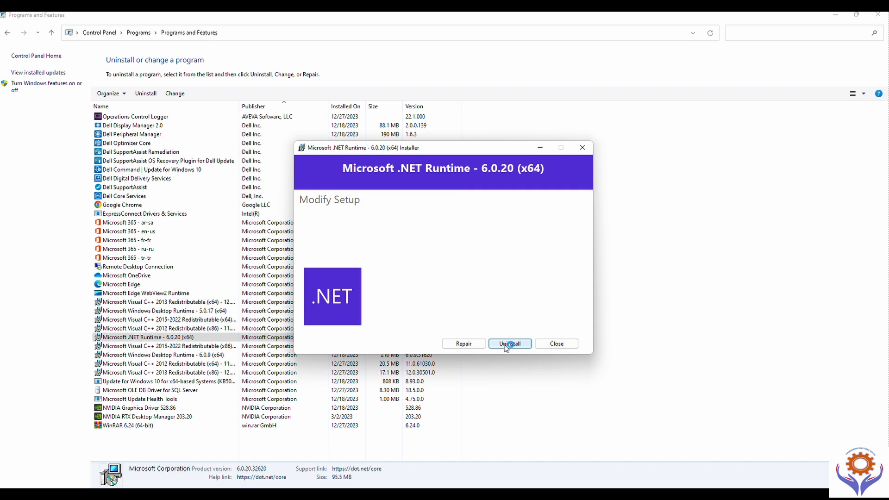
click(509, 344)
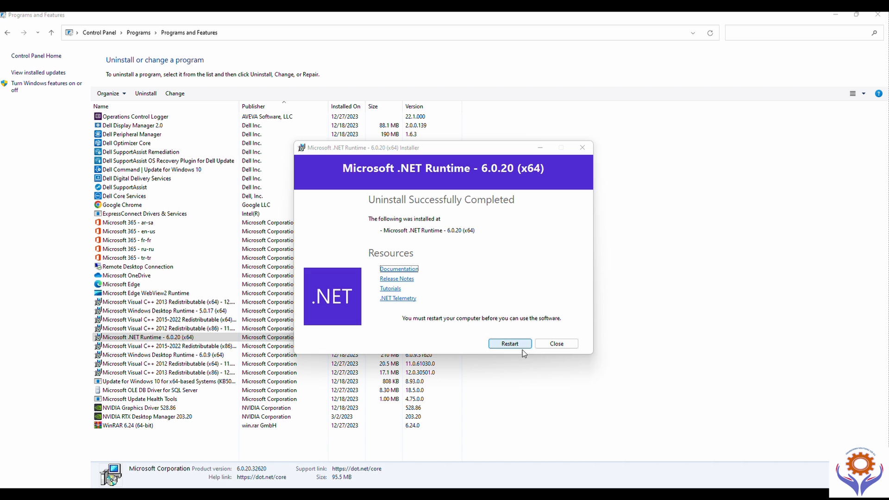
mouse_move(425, 29)
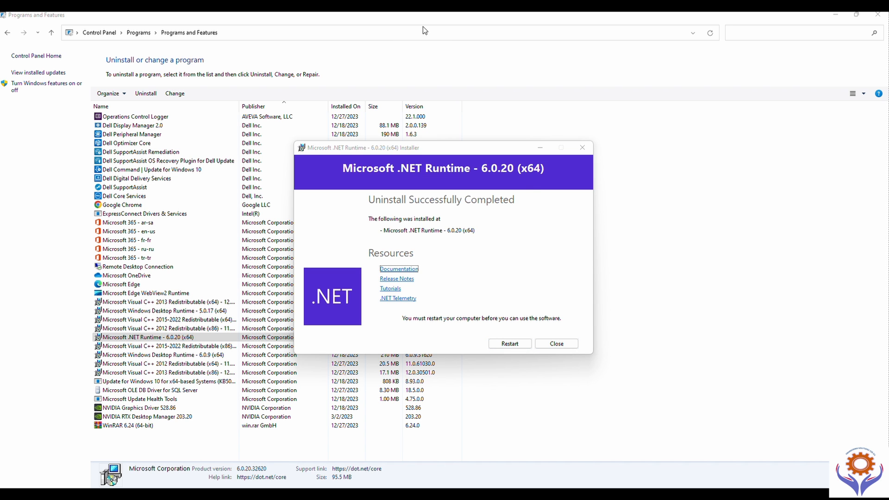
click(555, 344)
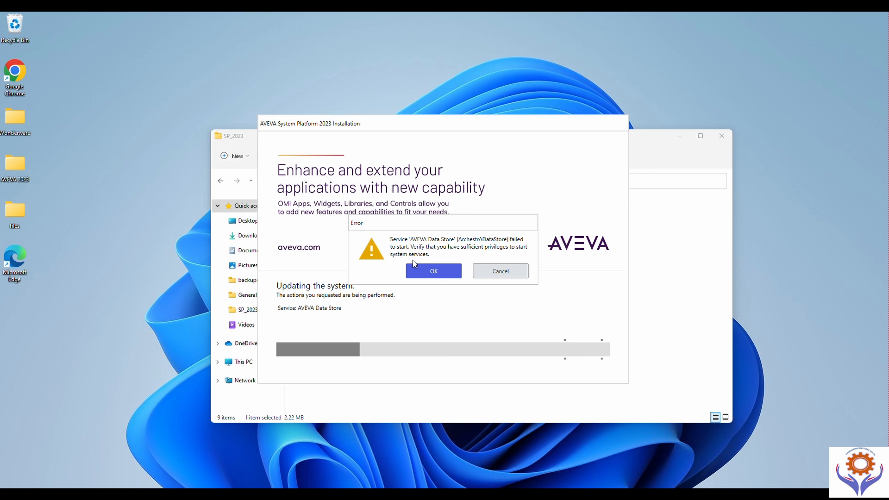
click(433, 272)
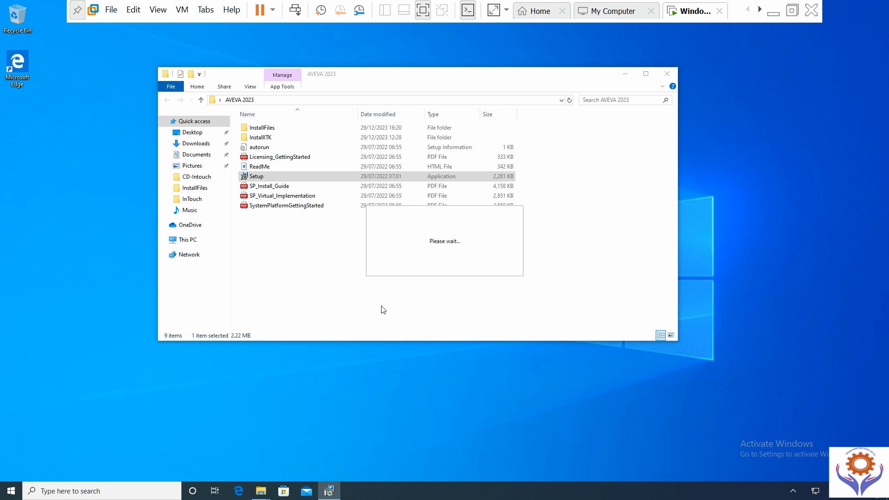
mouse_move(107, 246)
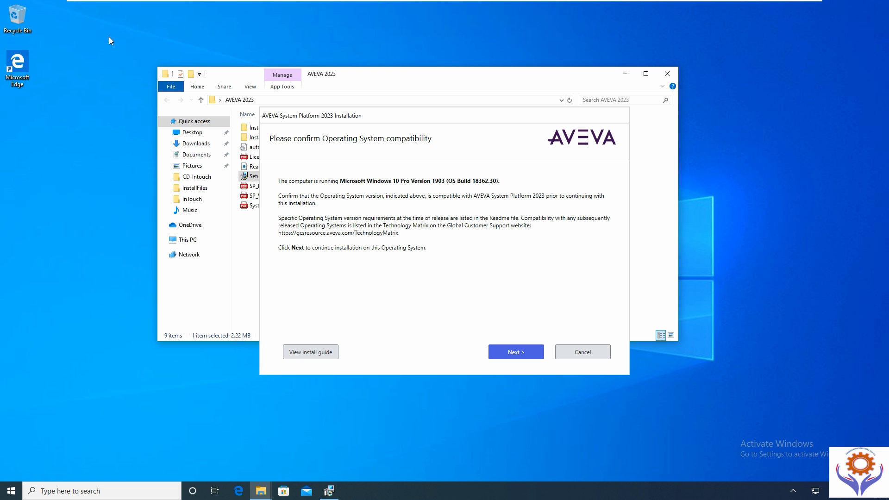
Run Setup on the Windows 10 VM, accept OS compatibility and products, and tick Customize Installation to review features.
click(581, 352)
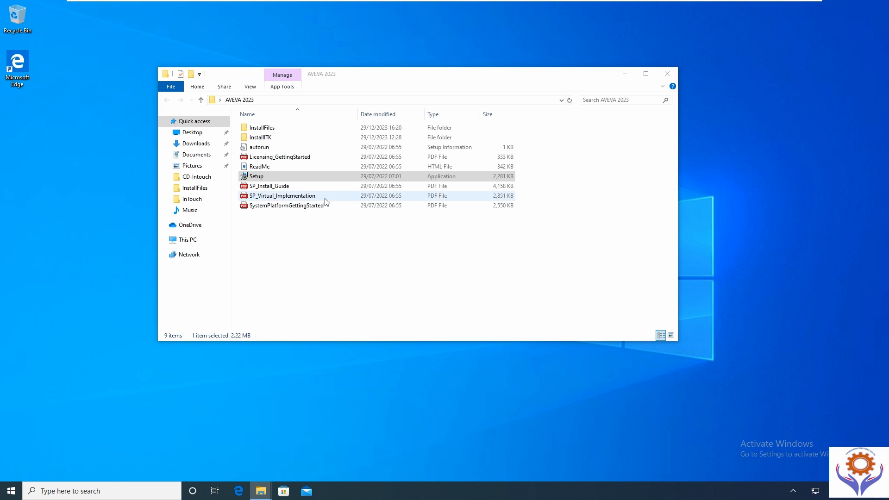
mouse_move(510, 358)
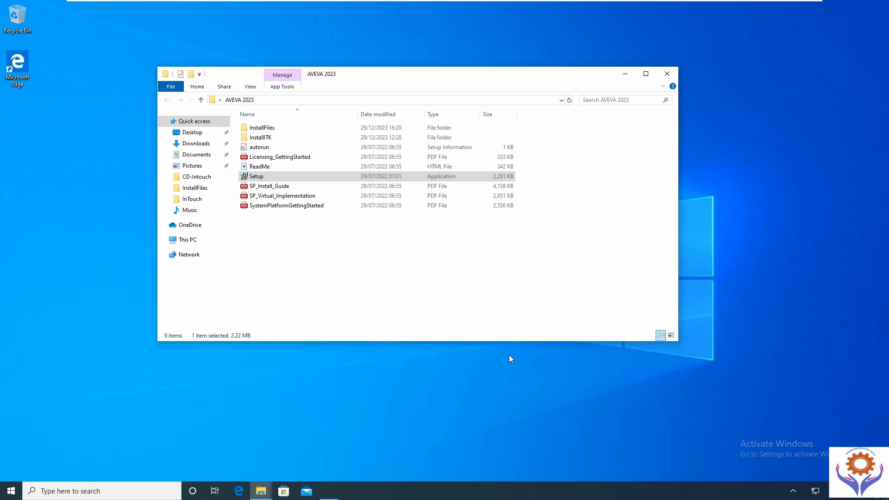
double_click(257, 176)
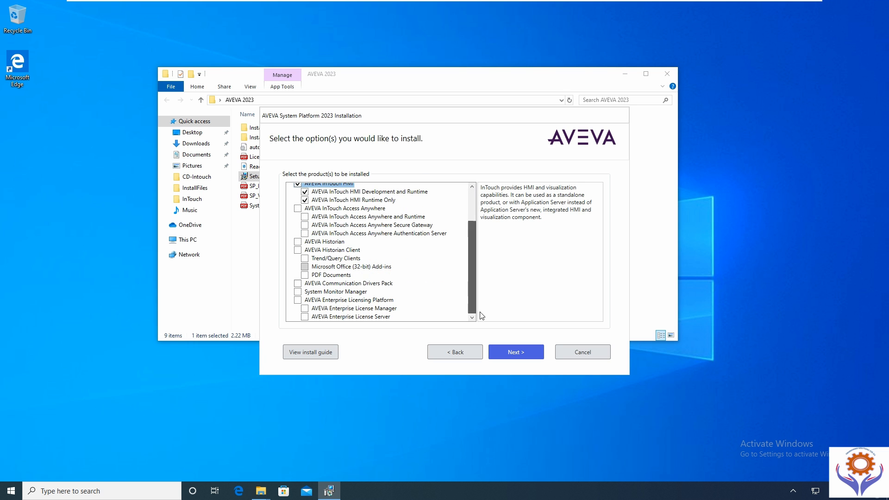
click(583, 351)
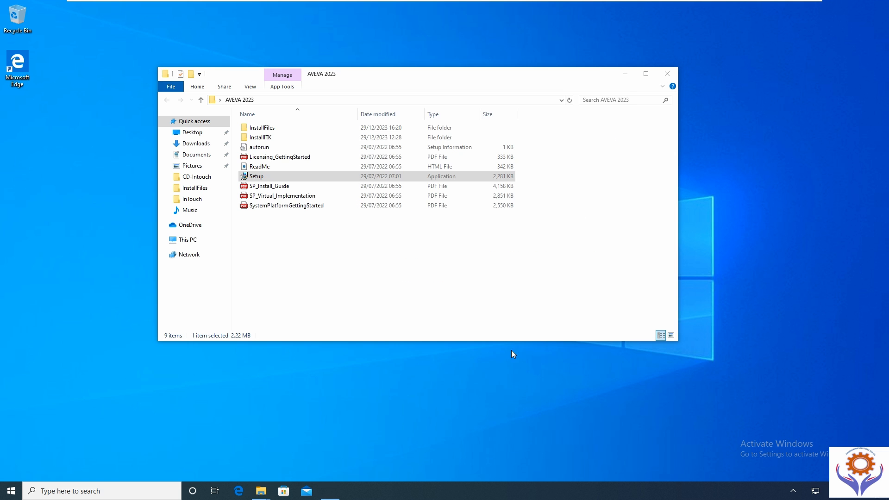
double_click(257, 176)
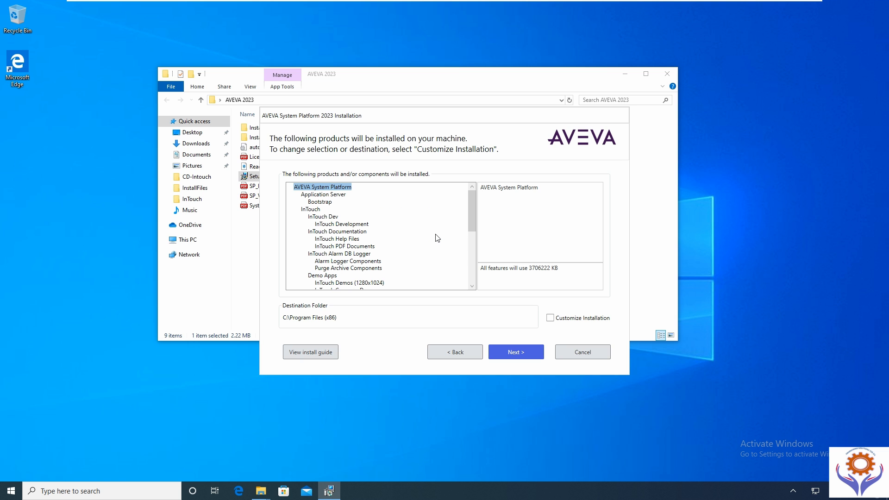
click(550, 317)
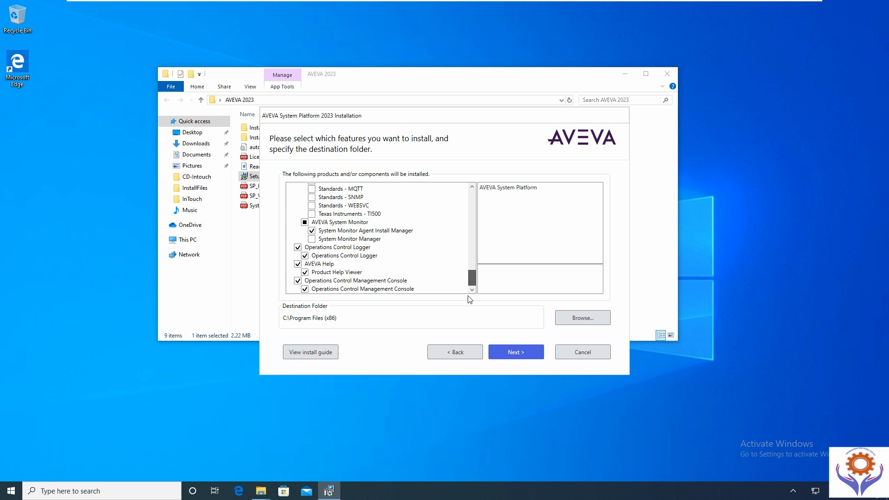
scroll(up, 3)
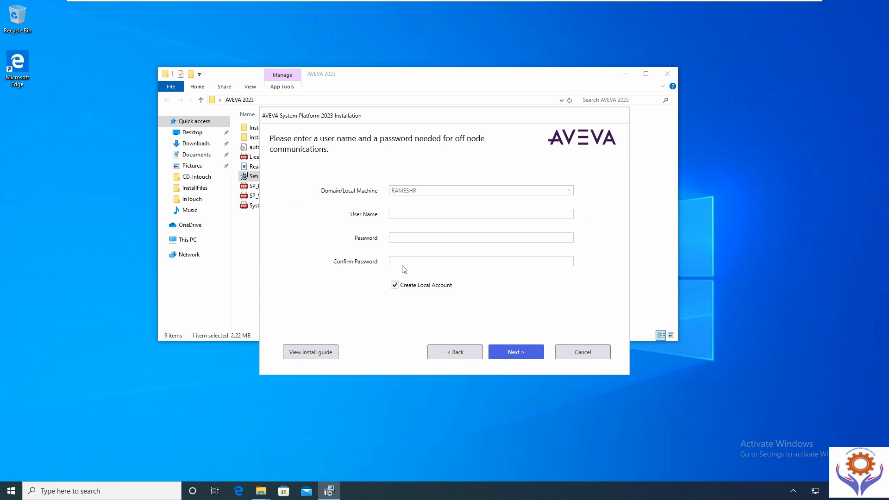
text(sa)
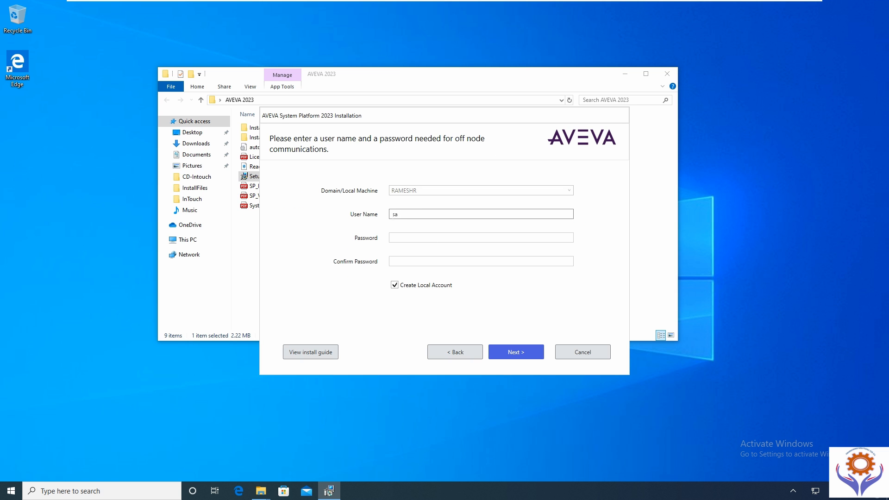
text(aaUser)
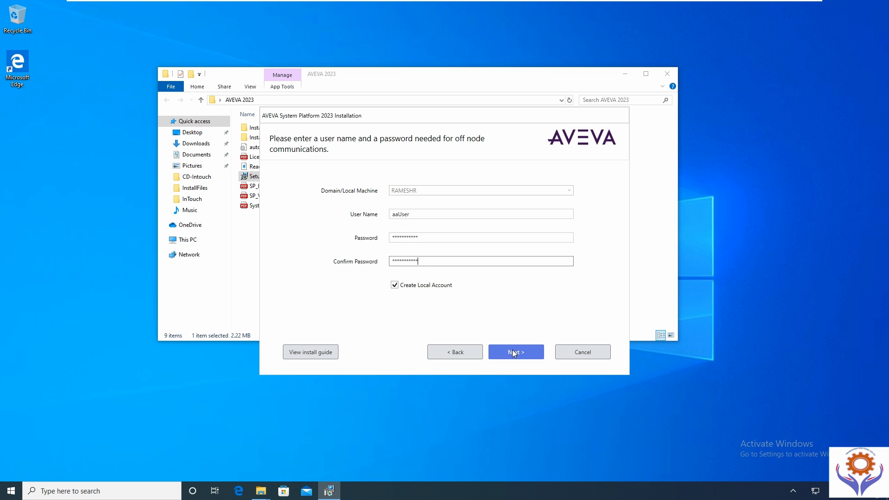
click(515, 352)
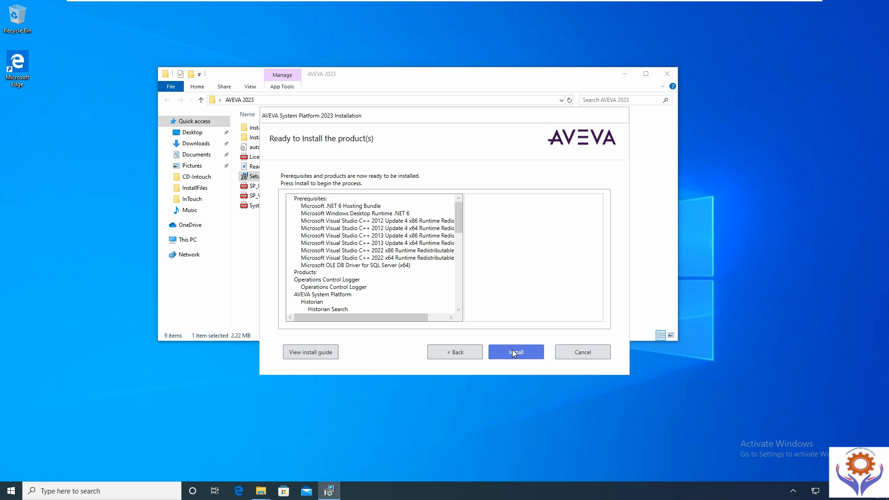
click(516, 351)
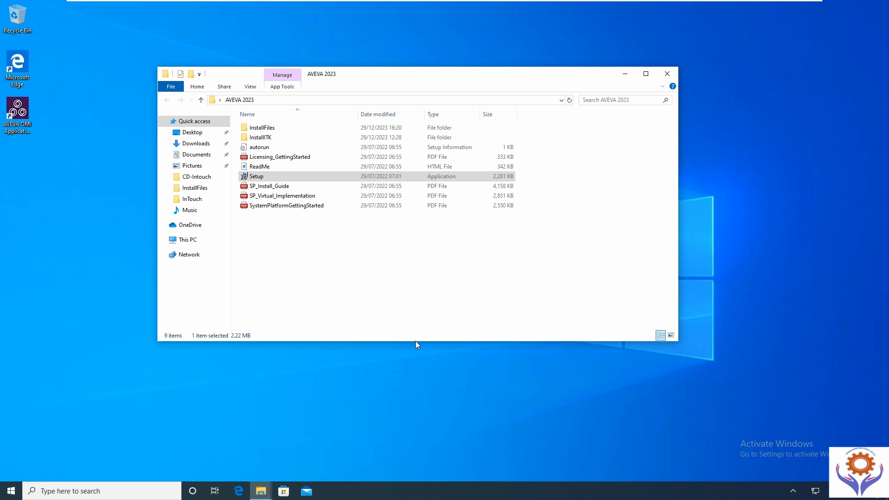
double_click(256, 176)
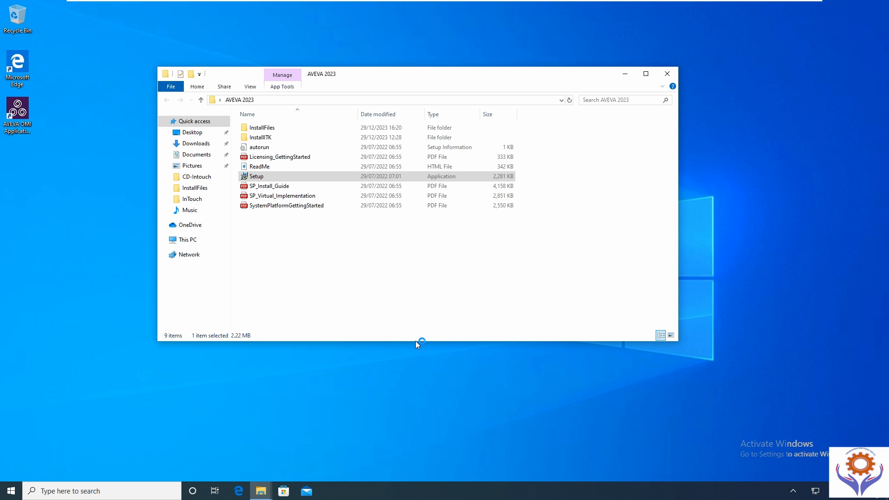
mouse_move(417, 345)
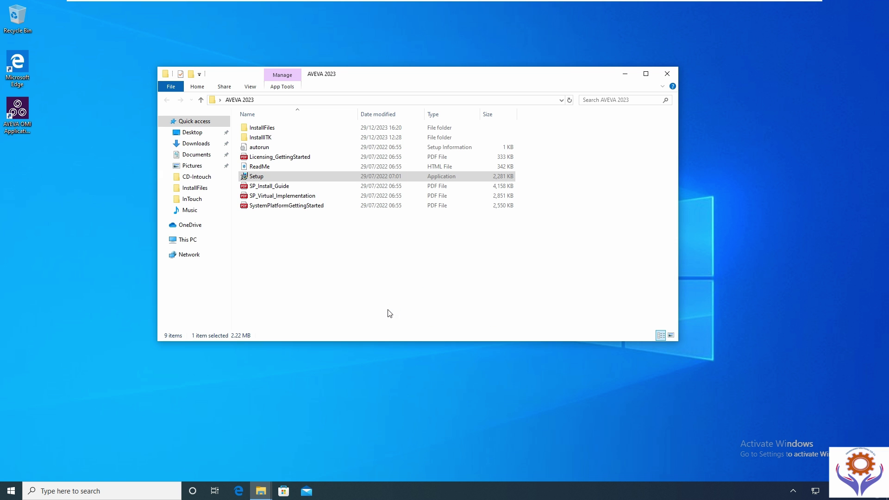
View the Enterprise License Server page in AVEVA Configurator via an existing management server.
double_click(257, 176)
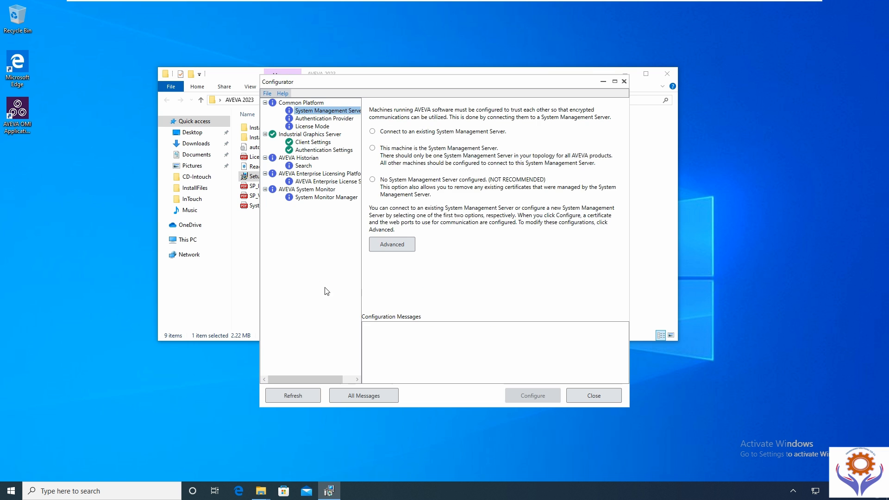
click(372, 131)
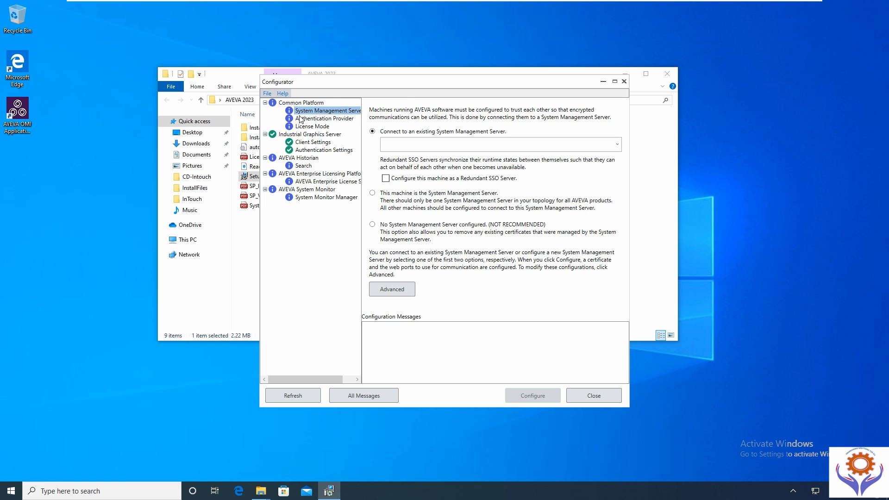
click(321, 180)
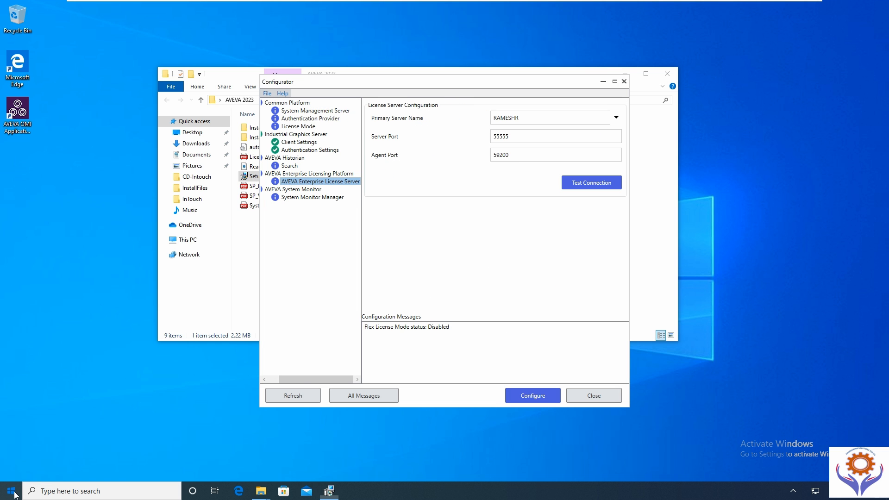
Browse the installed apps list in the Start menu for the License Manager.
click(10, 491)
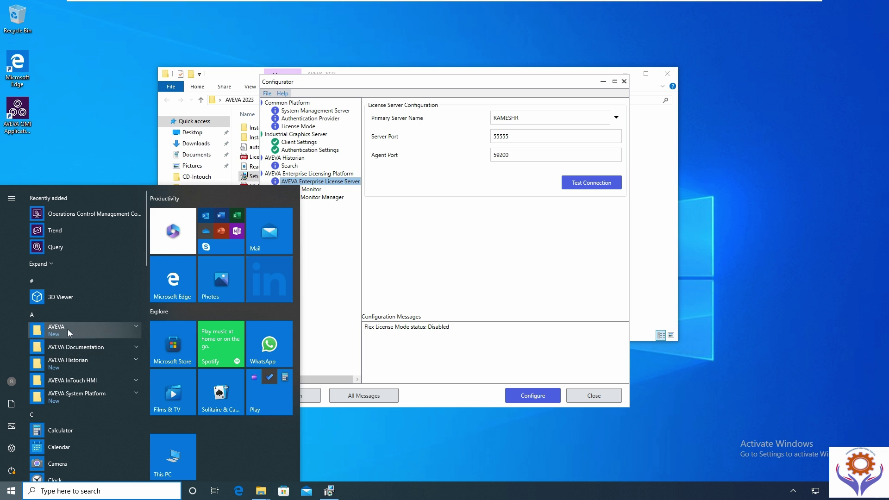
scroll(down, 3)
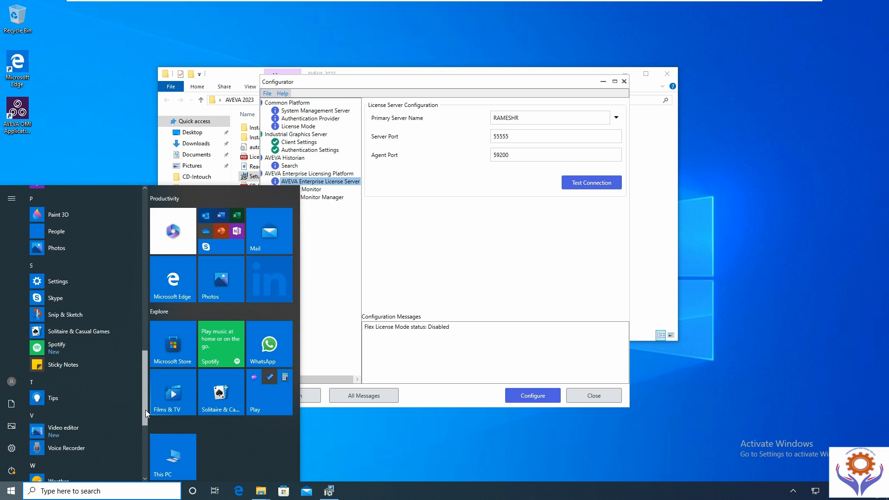
scroll(up, 3)
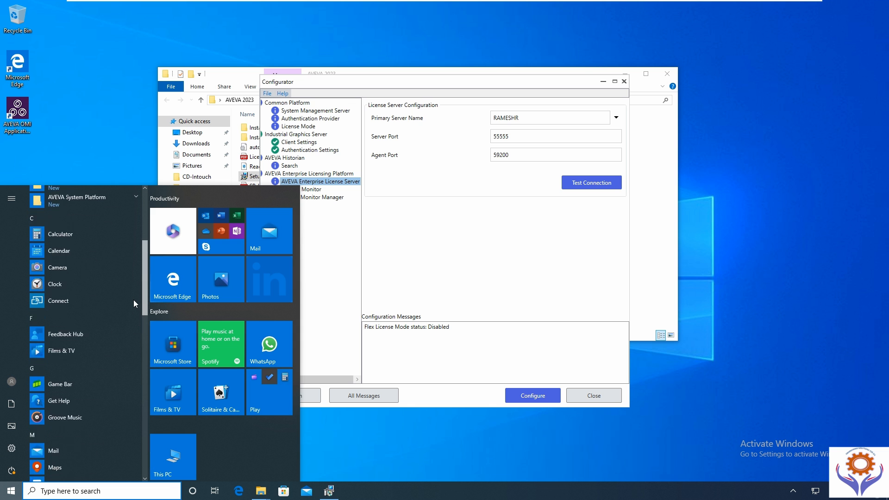
scroll(up, 3)
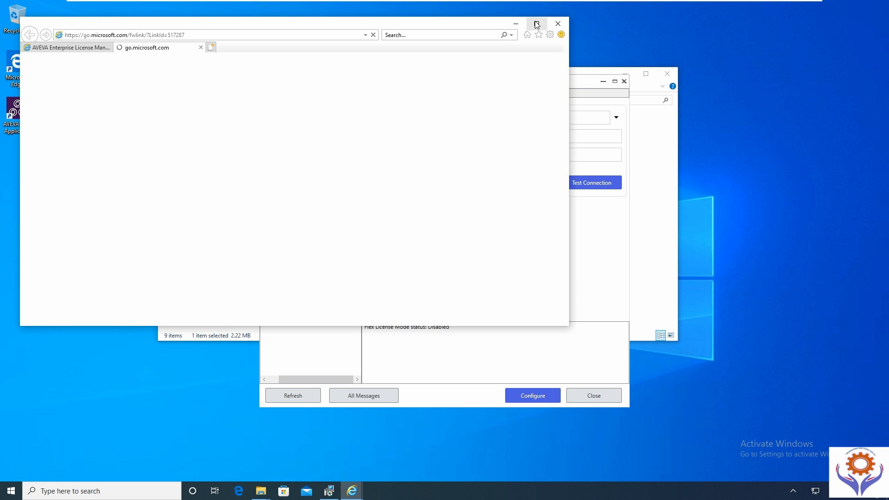
Maximise Enterprise License Manager and view the running local server's license summary (0 licenses).
click(536, 24)
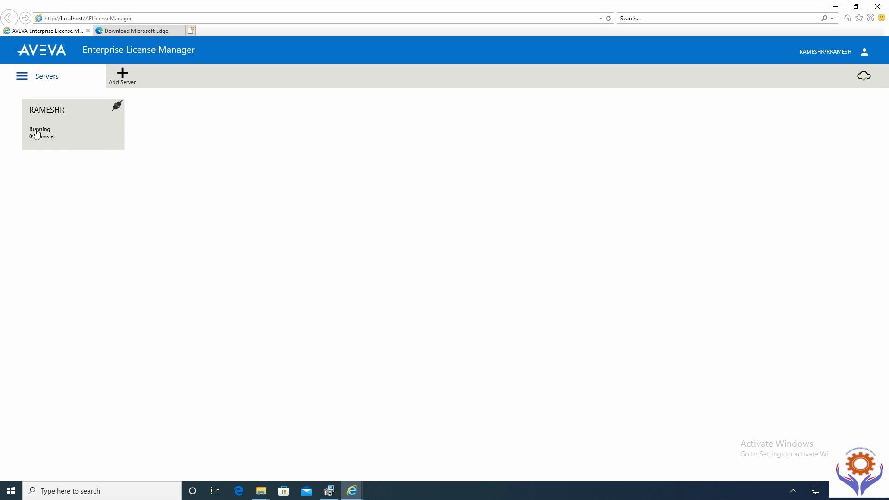
click(62, 124)
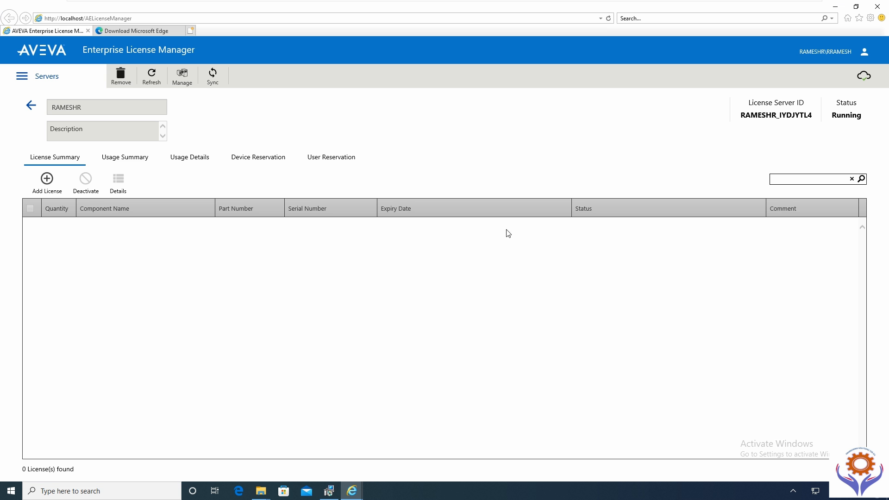